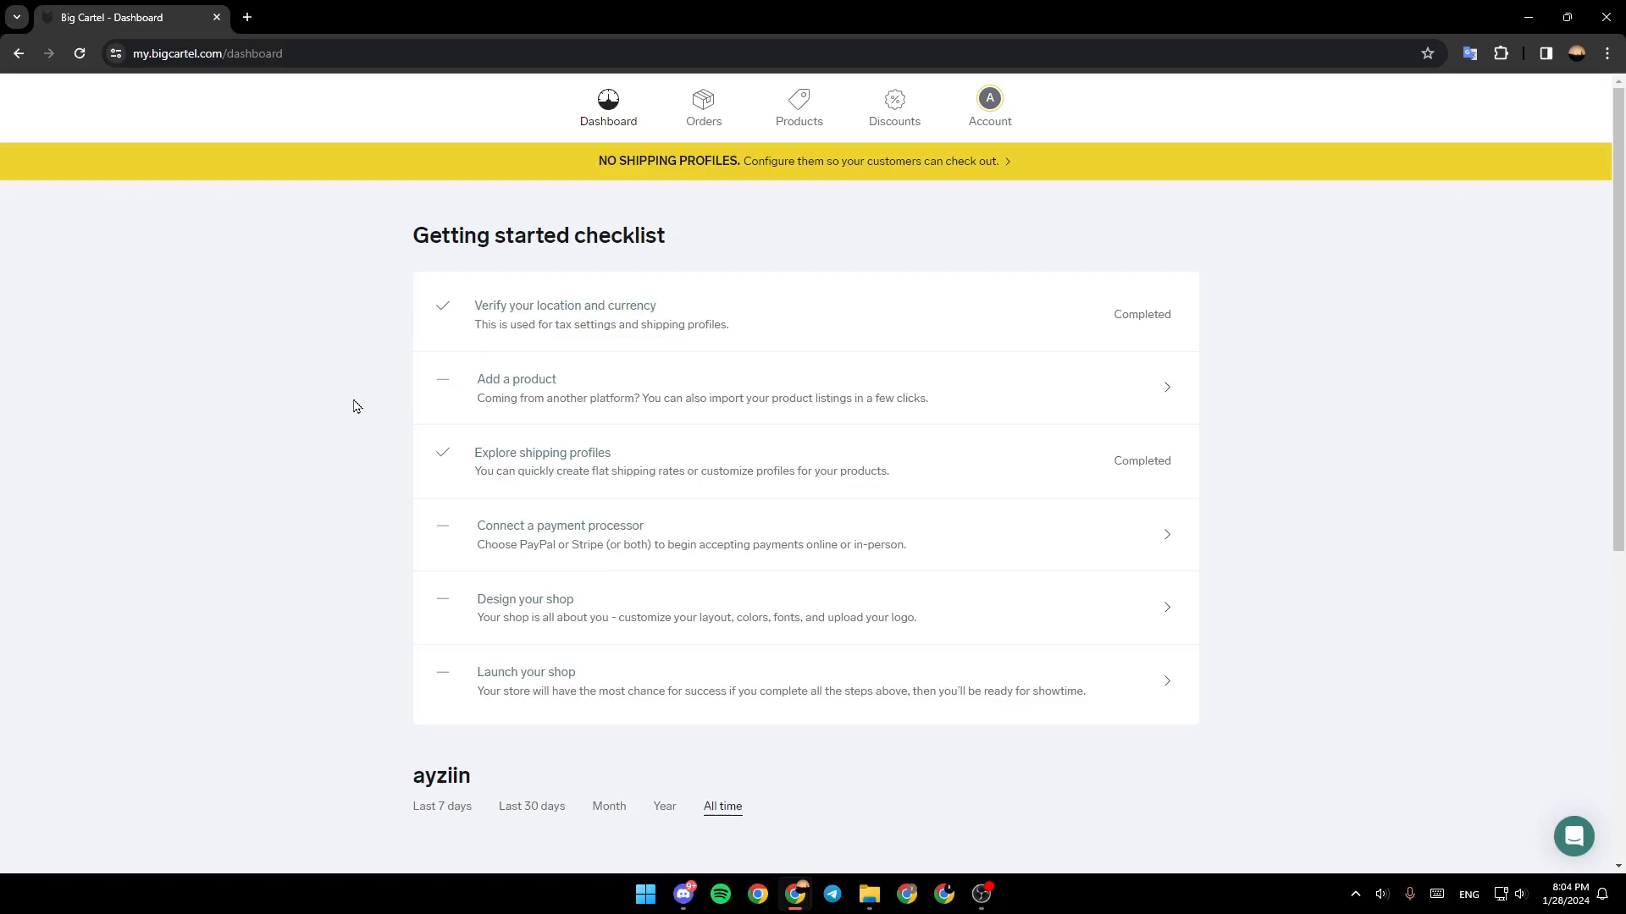
{"action": "mouse_move", "coordinate": [856, 247]}
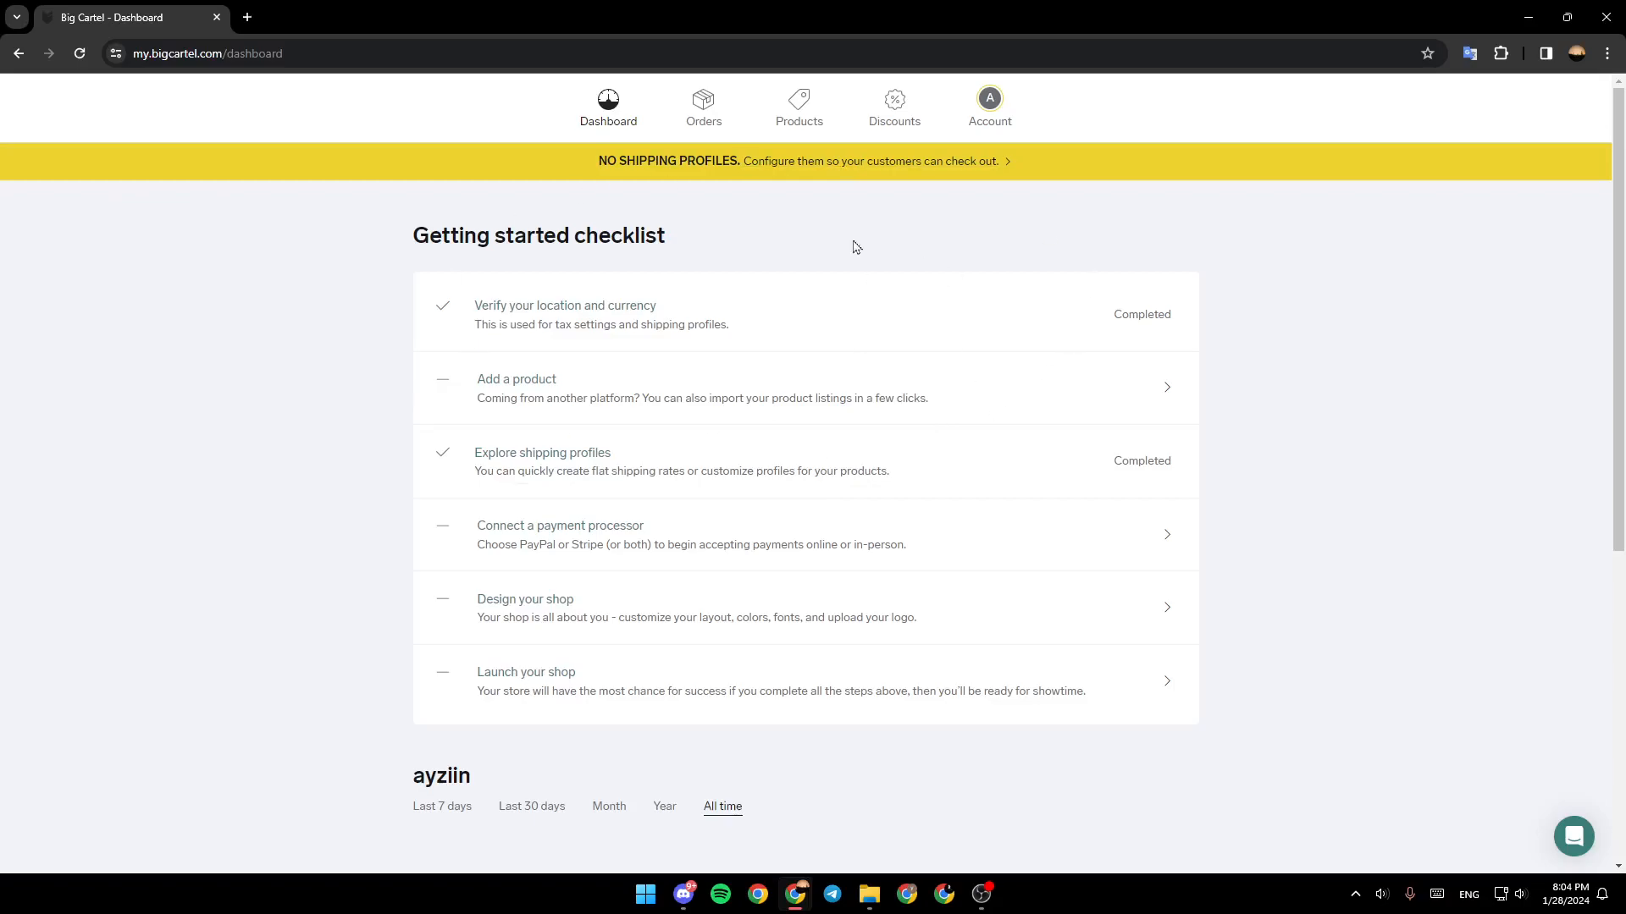
{"action": "mouse_move", "coordinate": [871, 297]}
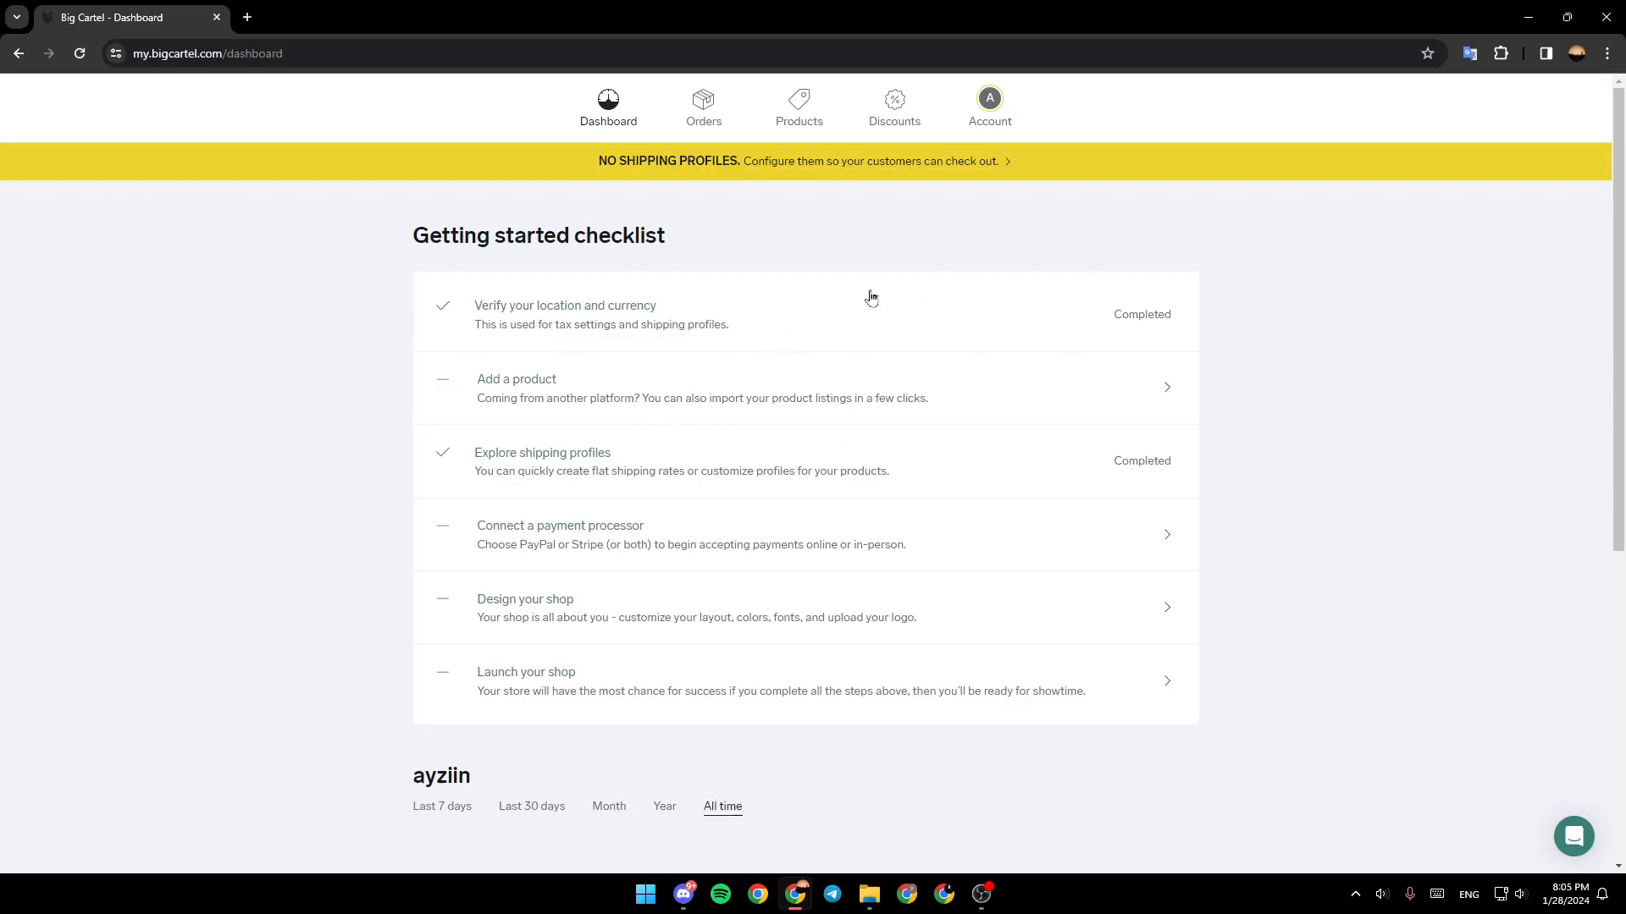
{"action": "mouse_move", "coordinate": [513, 371]}
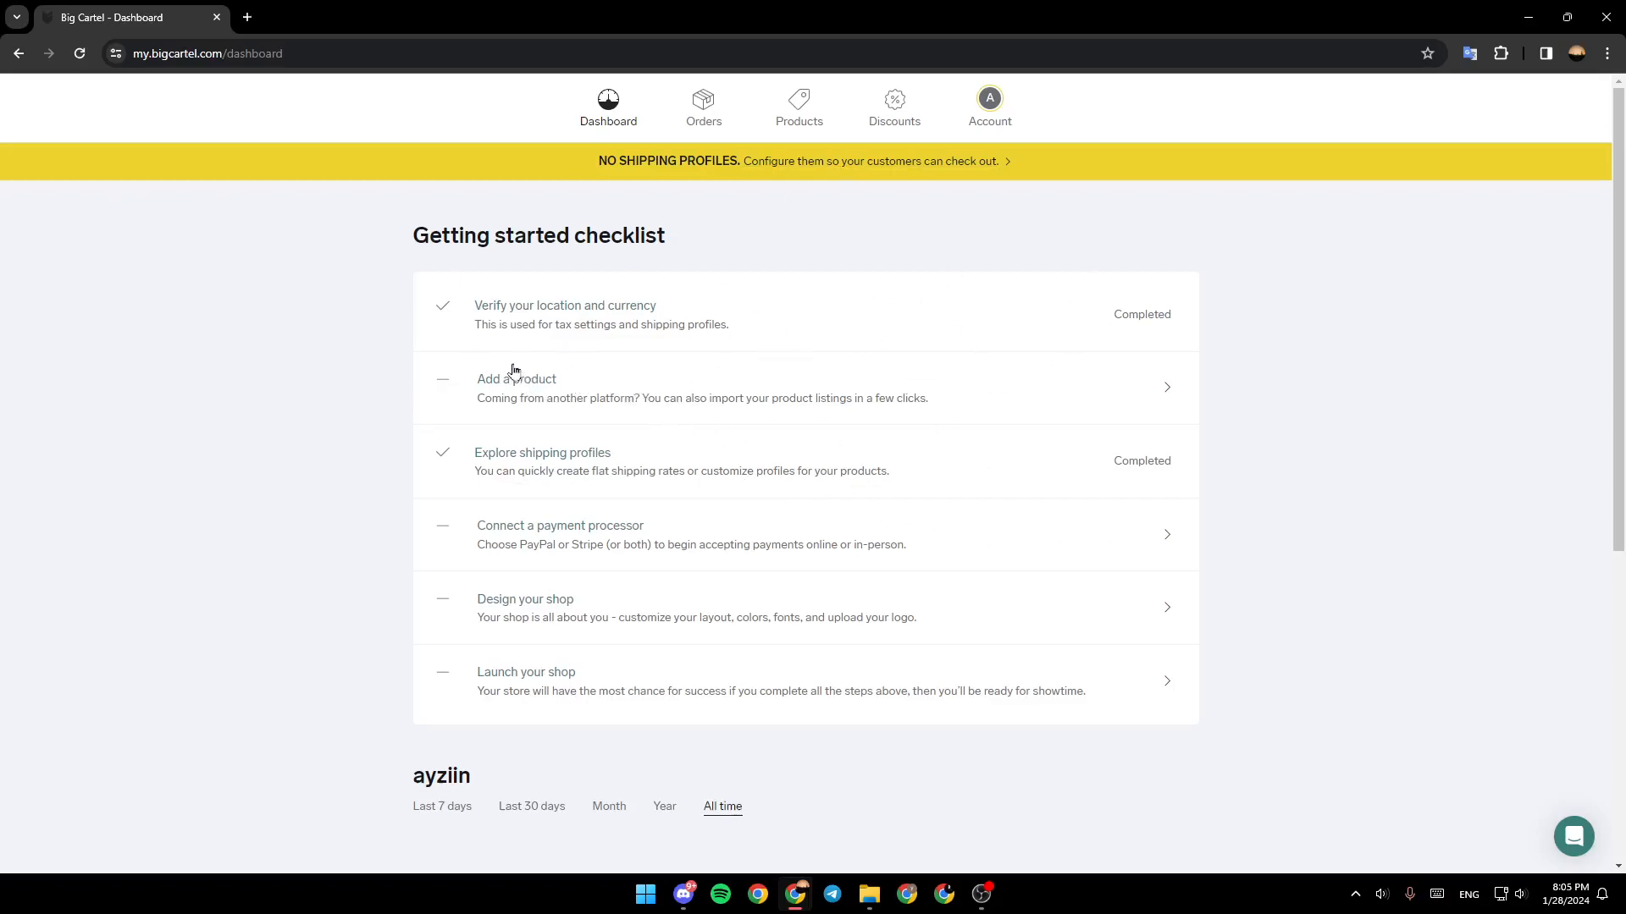
{"action": "mouse_move", "coordinate": [1044, 135]}
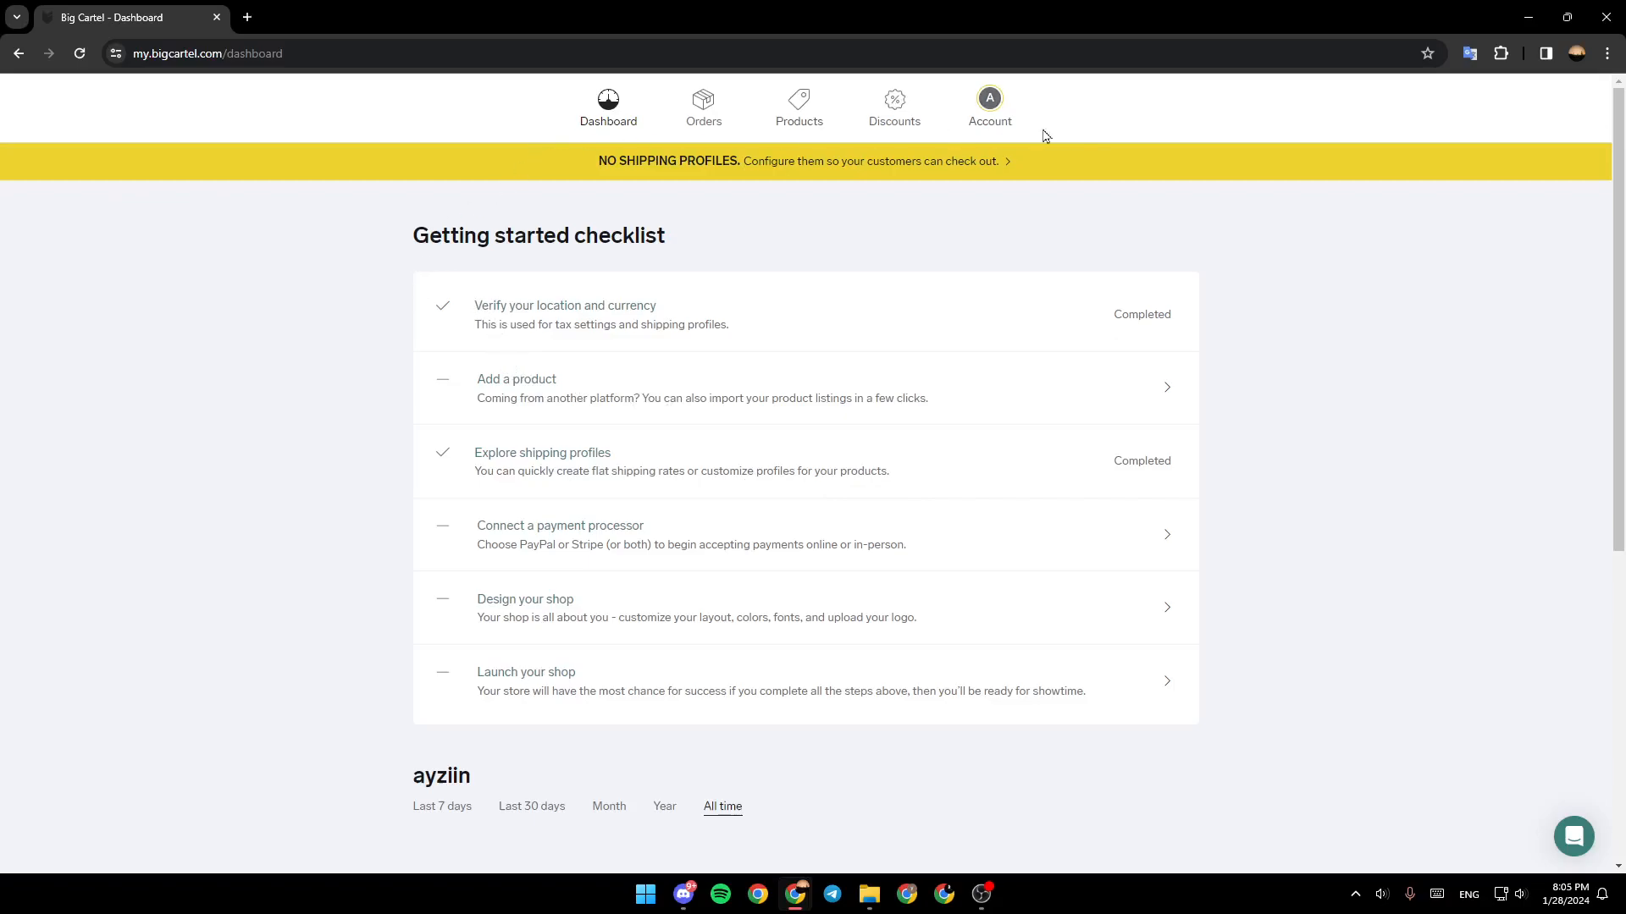
{"action": "mouse_move", "coordinate": [840, 225]}
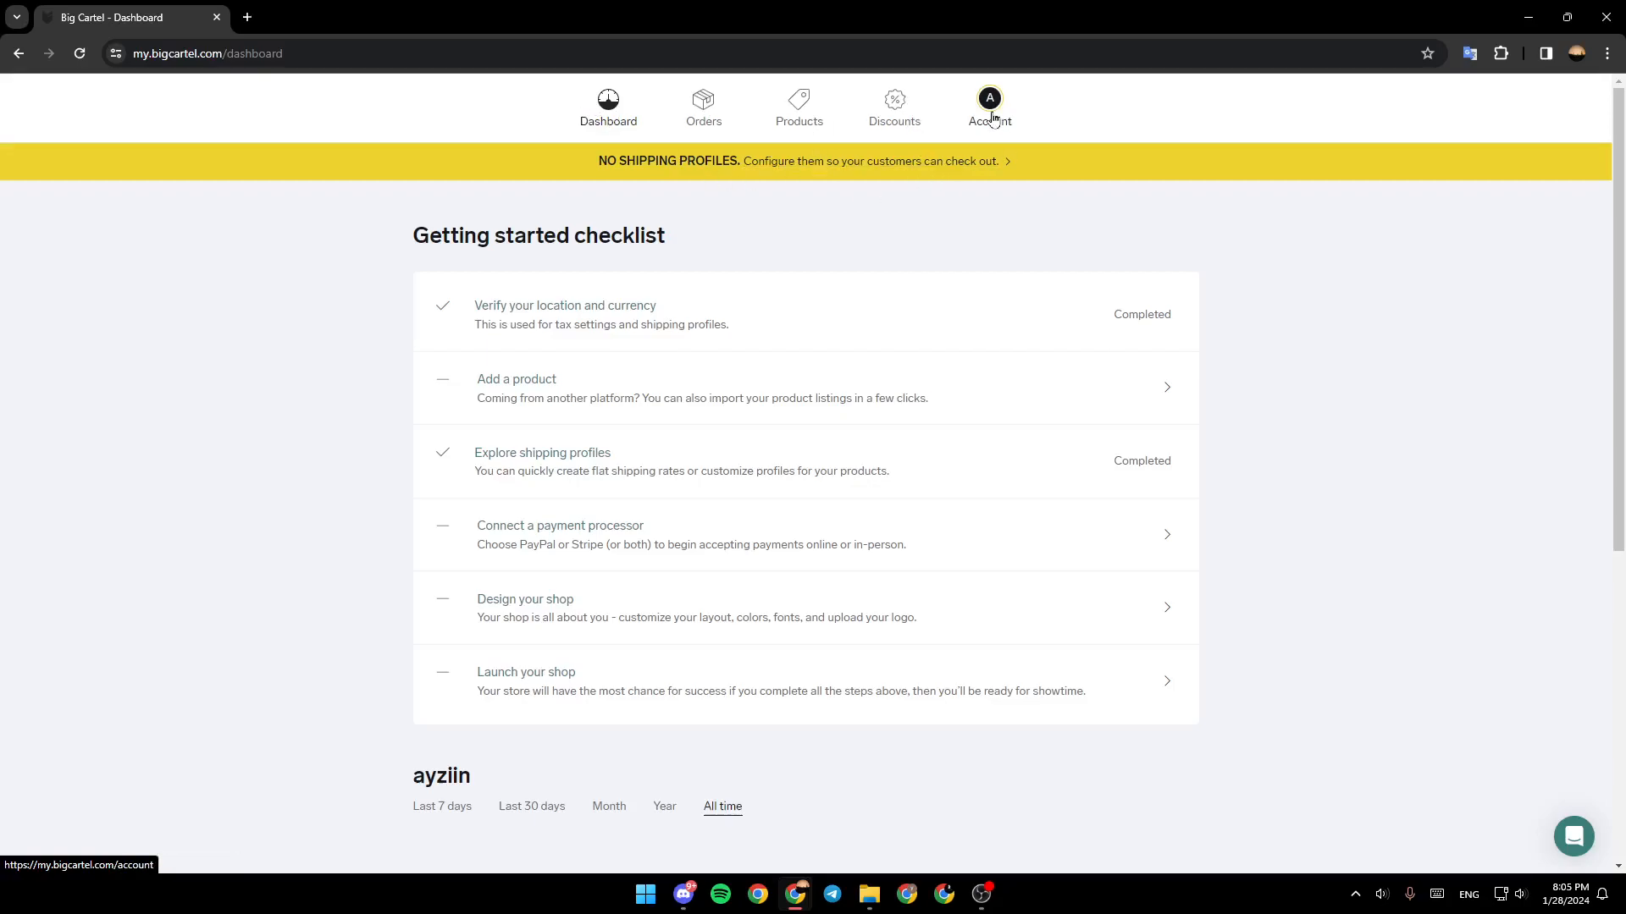
Step: From the shop's Account page, open 'Set up your payment options' under Get paid
{"action": "left_click", "coordinate": [988, 106]}
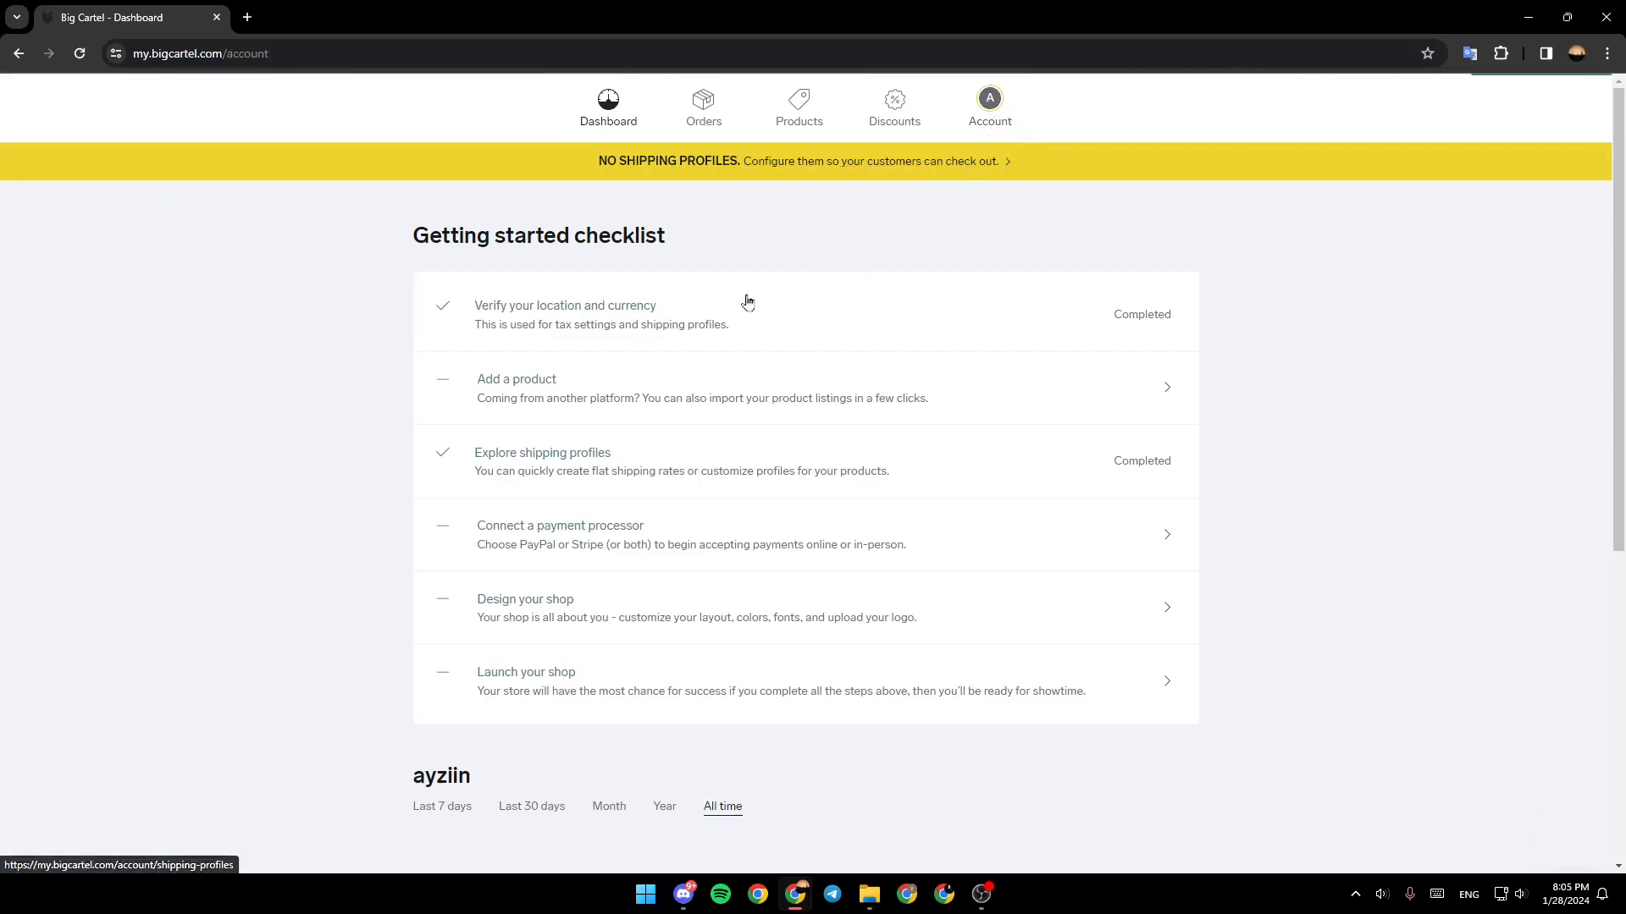
{"action": "left_click", "coordinate": [988, 106]}
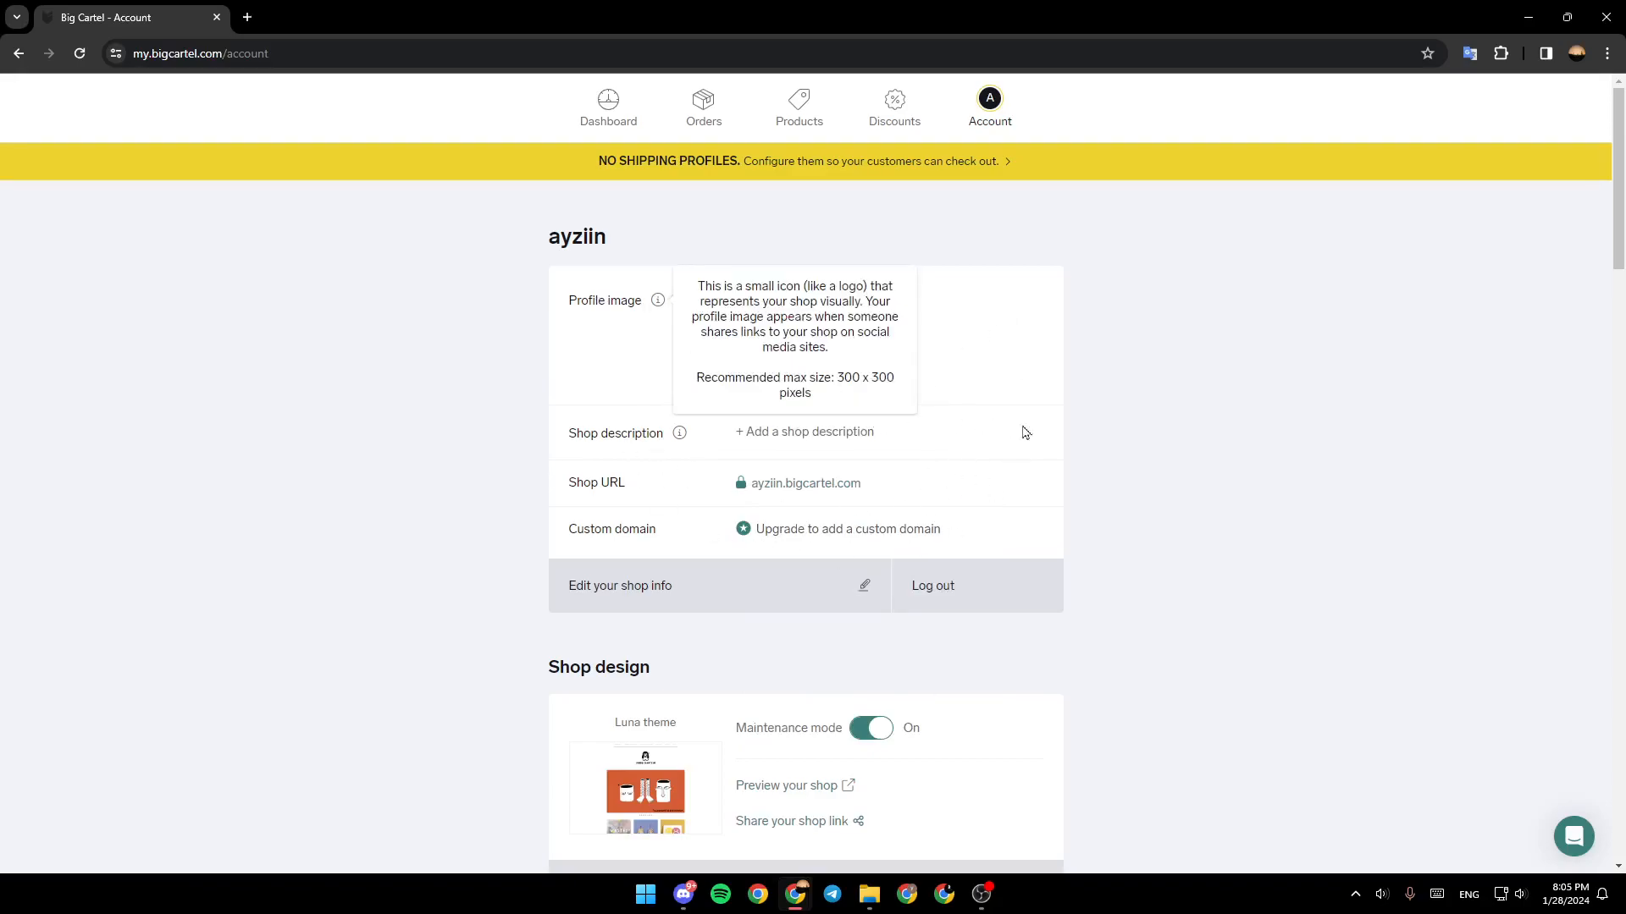
{"action": "scroll", "scroll_direction": "down", "scroll_amount": 3}
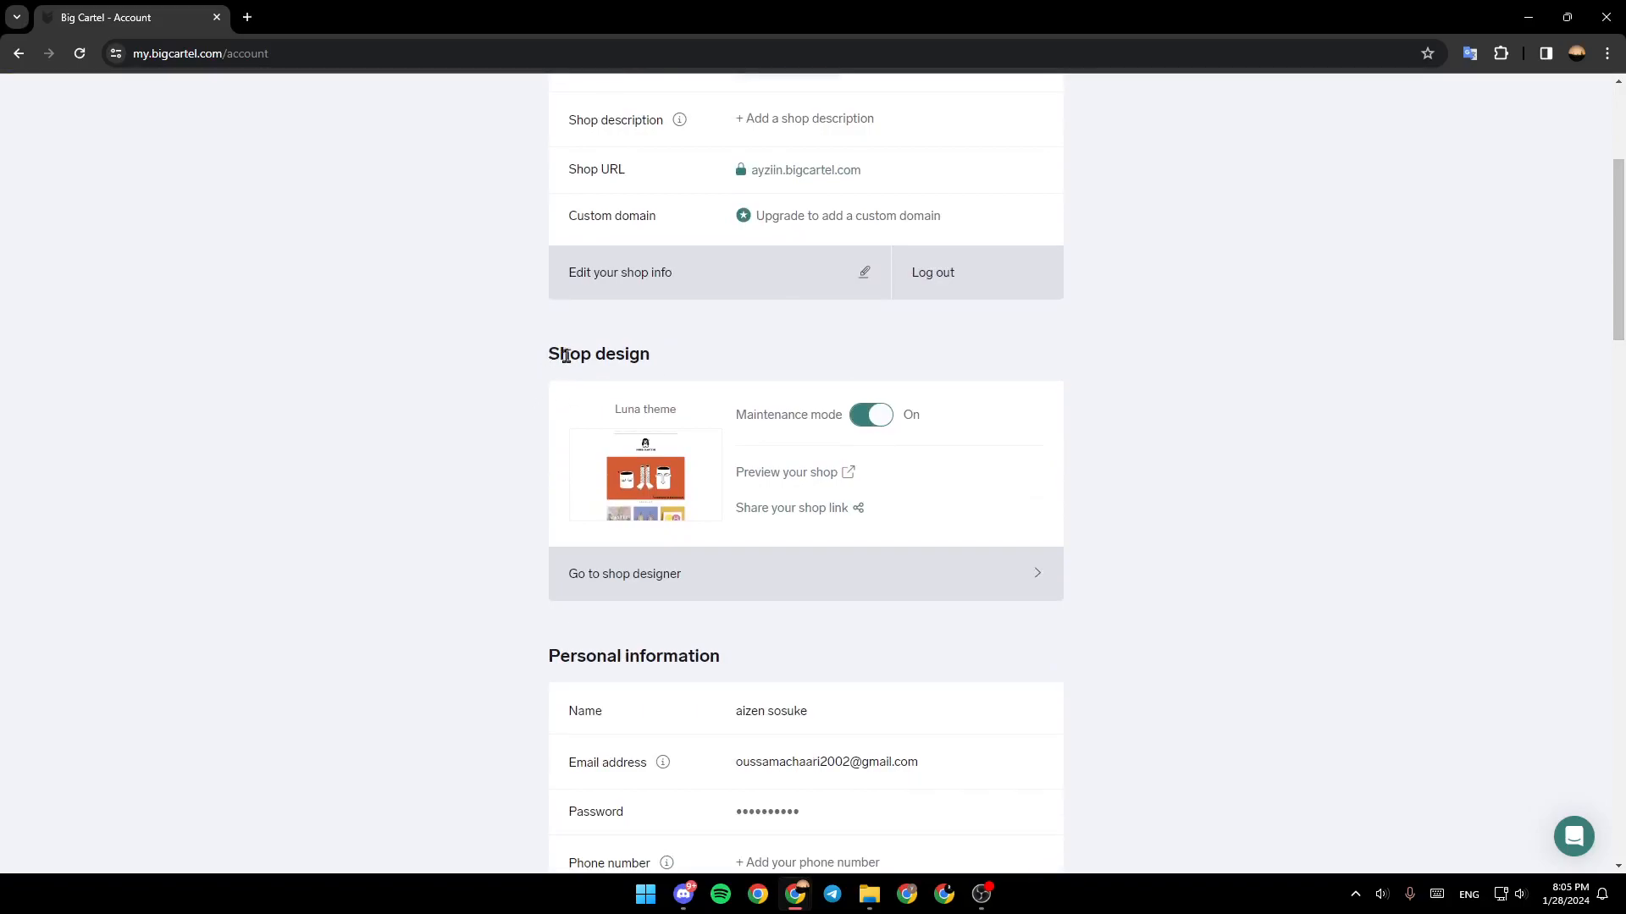
{"action": "scroll", "scroll_direction": "down", "scroll_amount": 3}
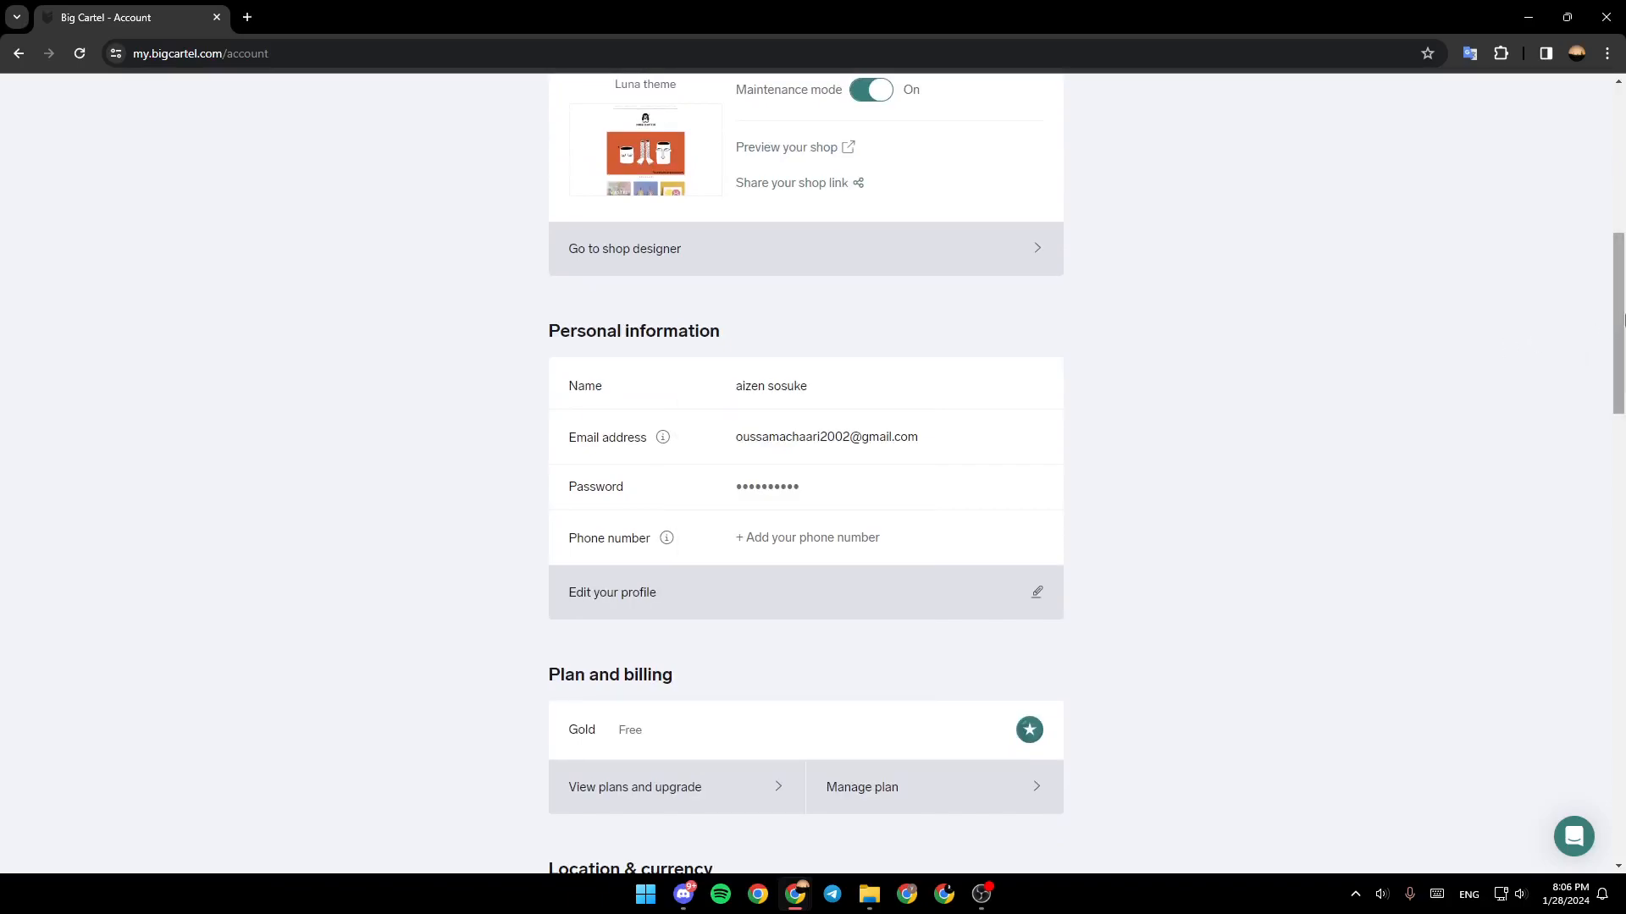
{"action": "scroll", "scroll_direction": "down", "scroll_amount": 3}
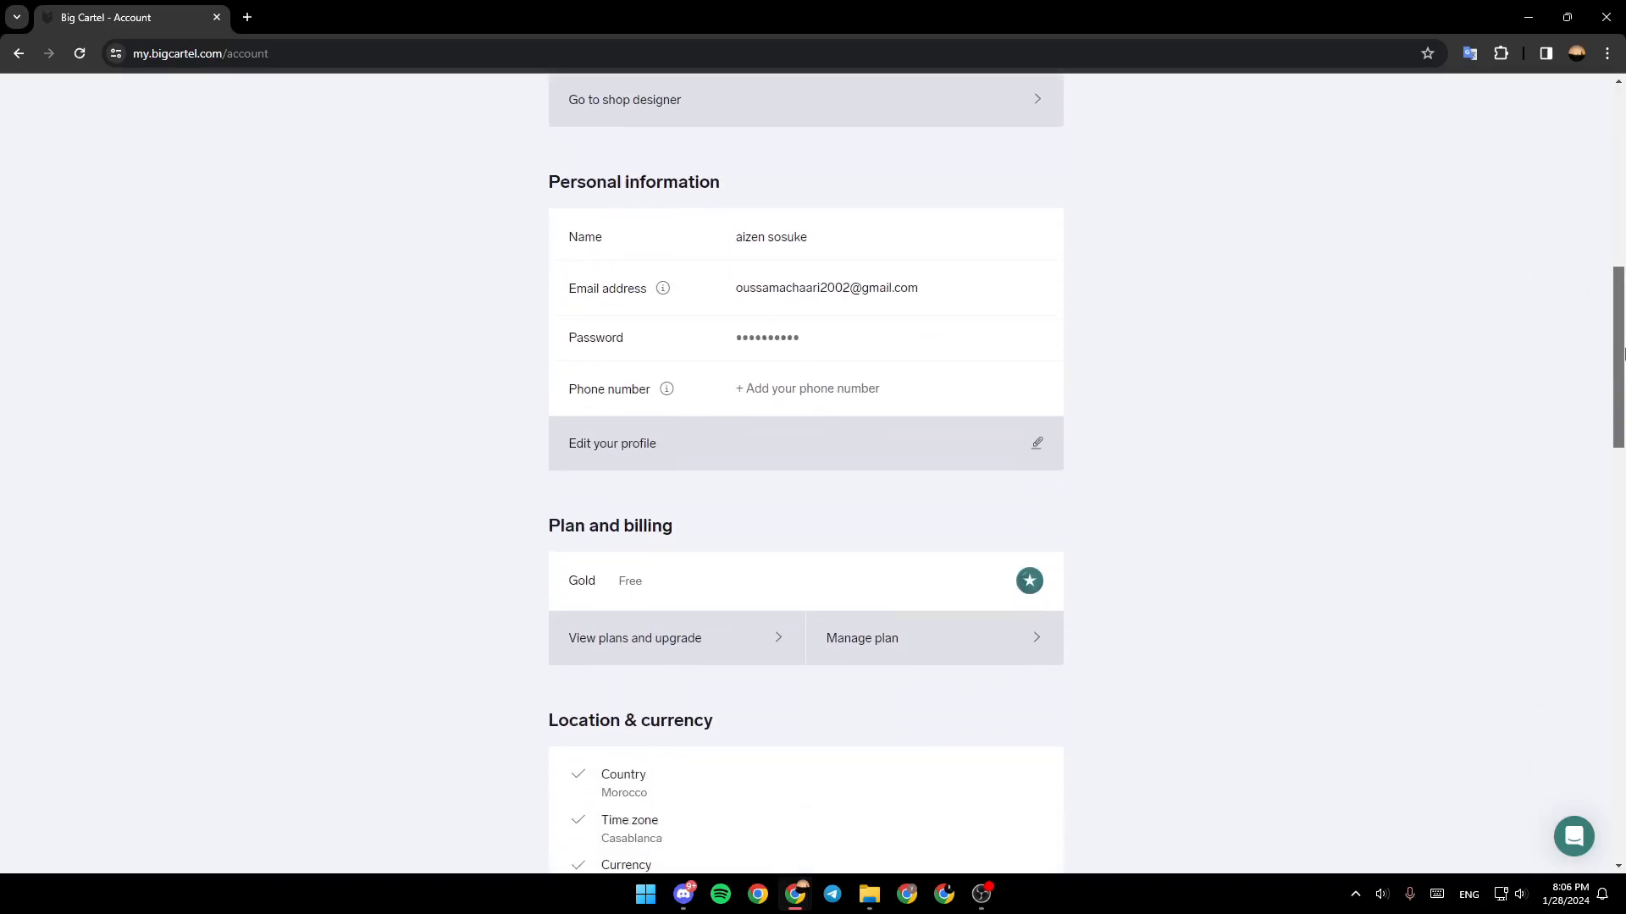
{"action": "scroll", "scroll_direction": "down", "scroll_amount": 3}
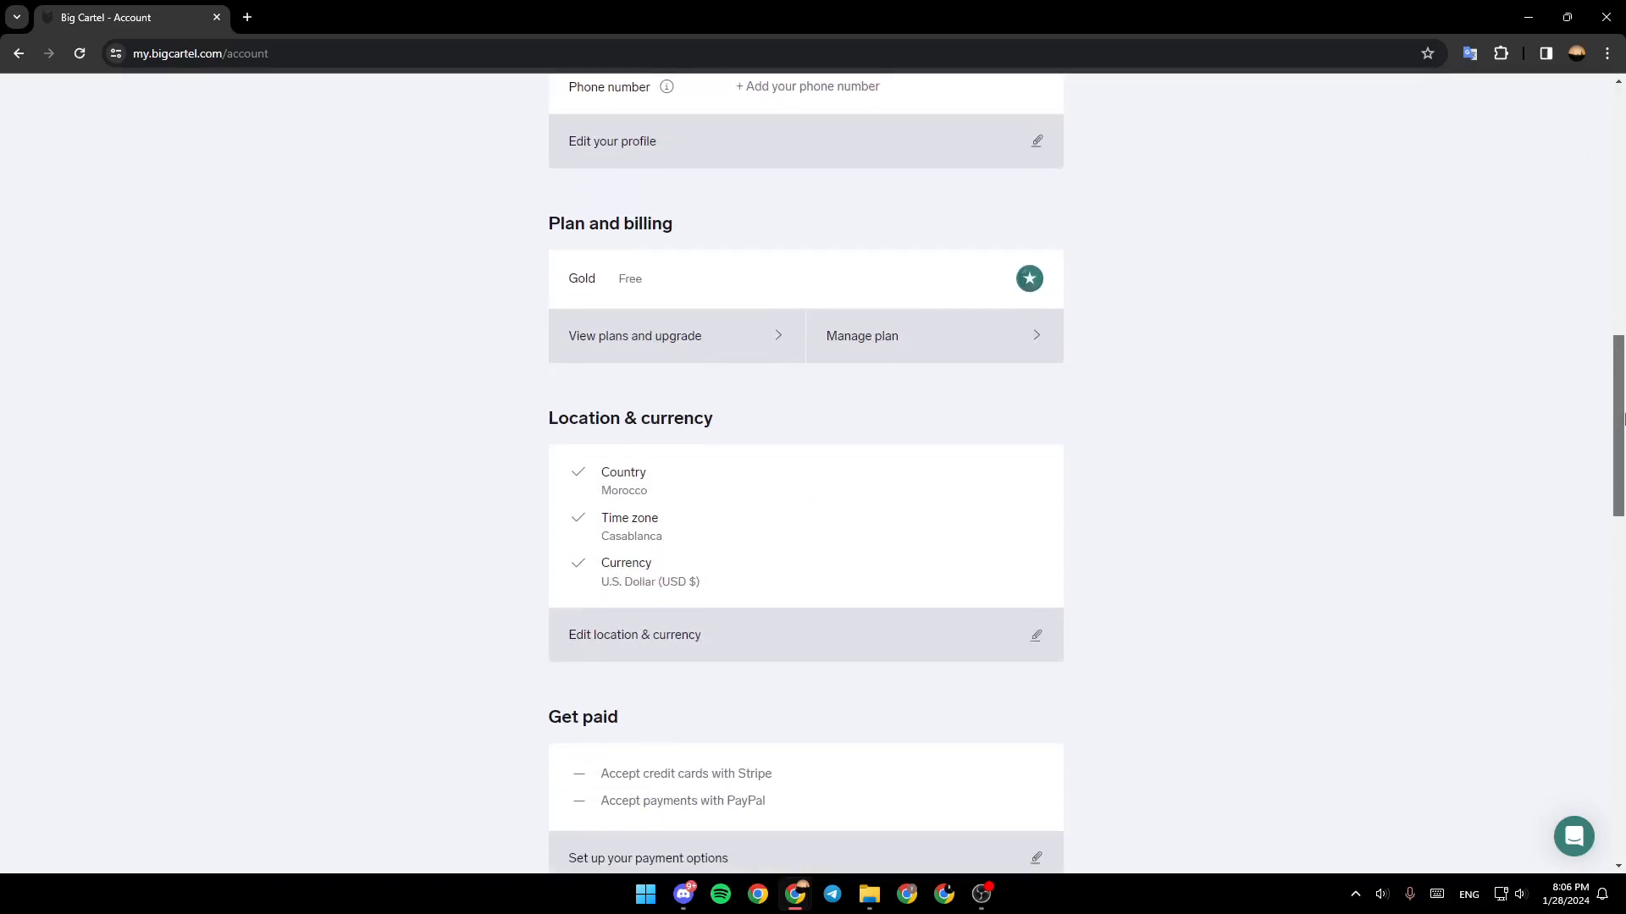
{"action": "scroll", "scroll_direction": "down", "scroll_amount": 3}
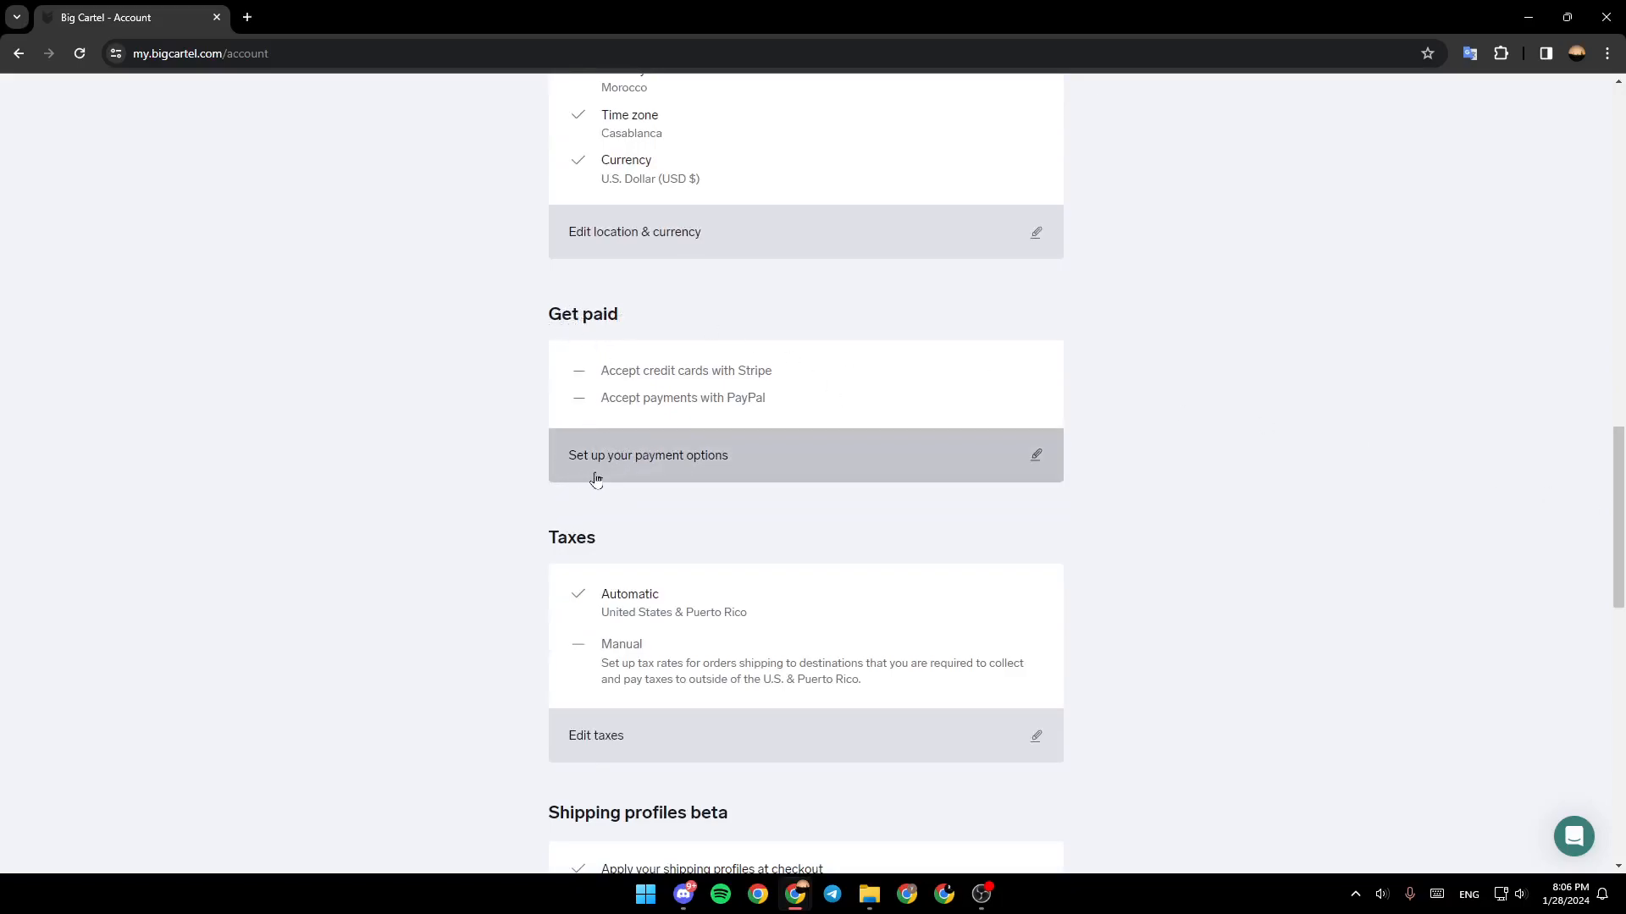
{"action": "mouse_move", "coordinate": [844, 479]}
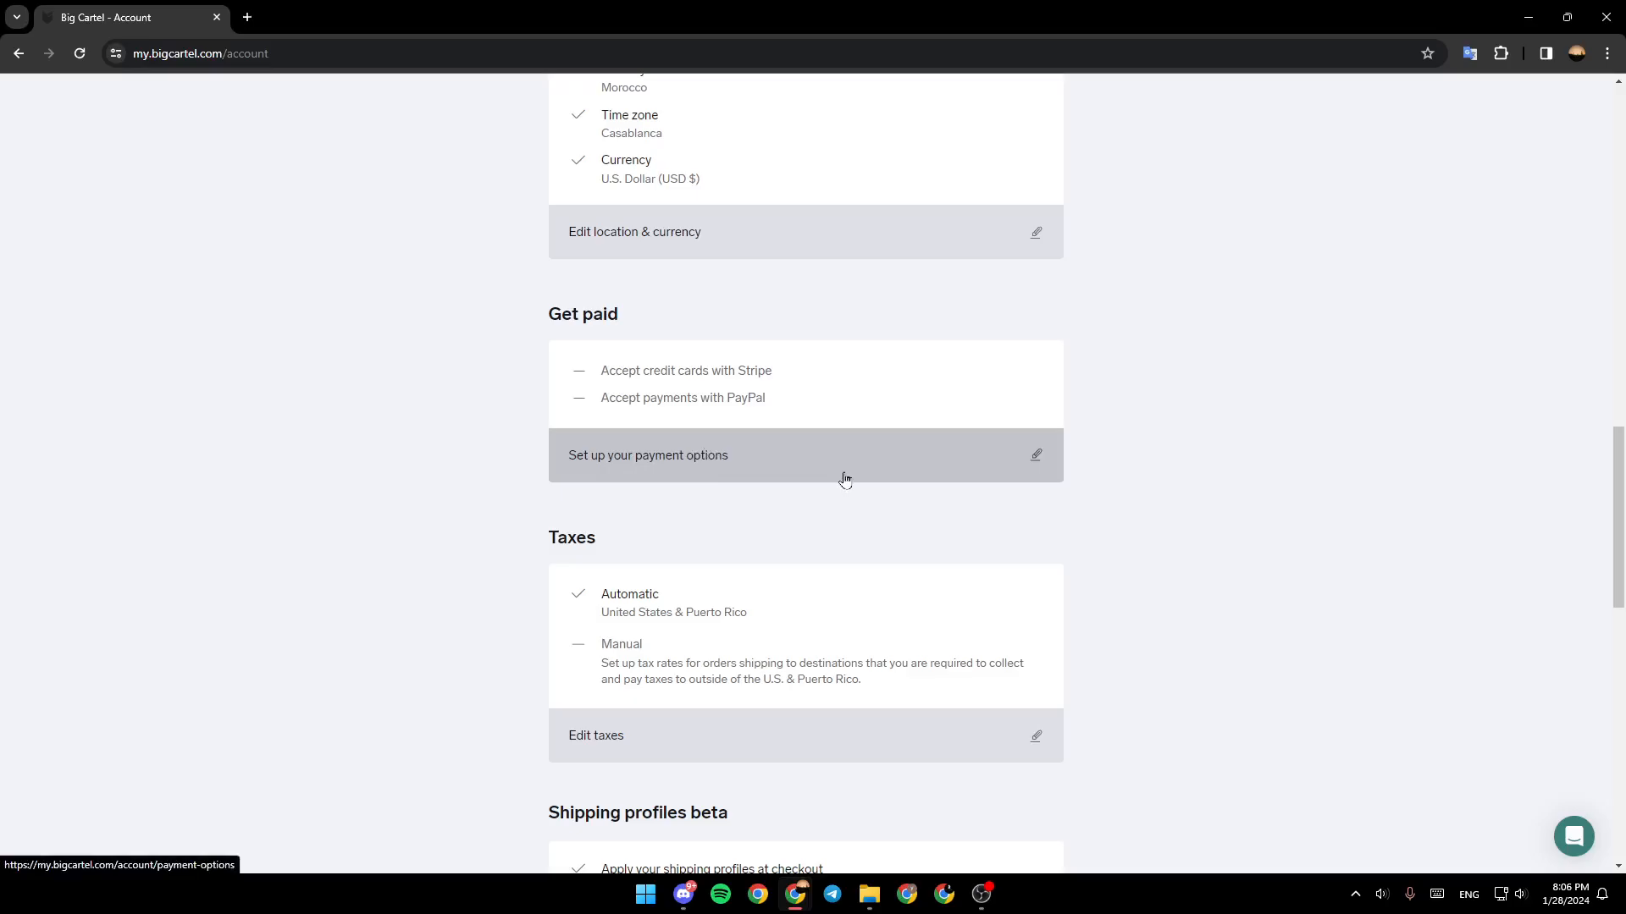
{"action": "left_click", "coordinate": [647, 455]}
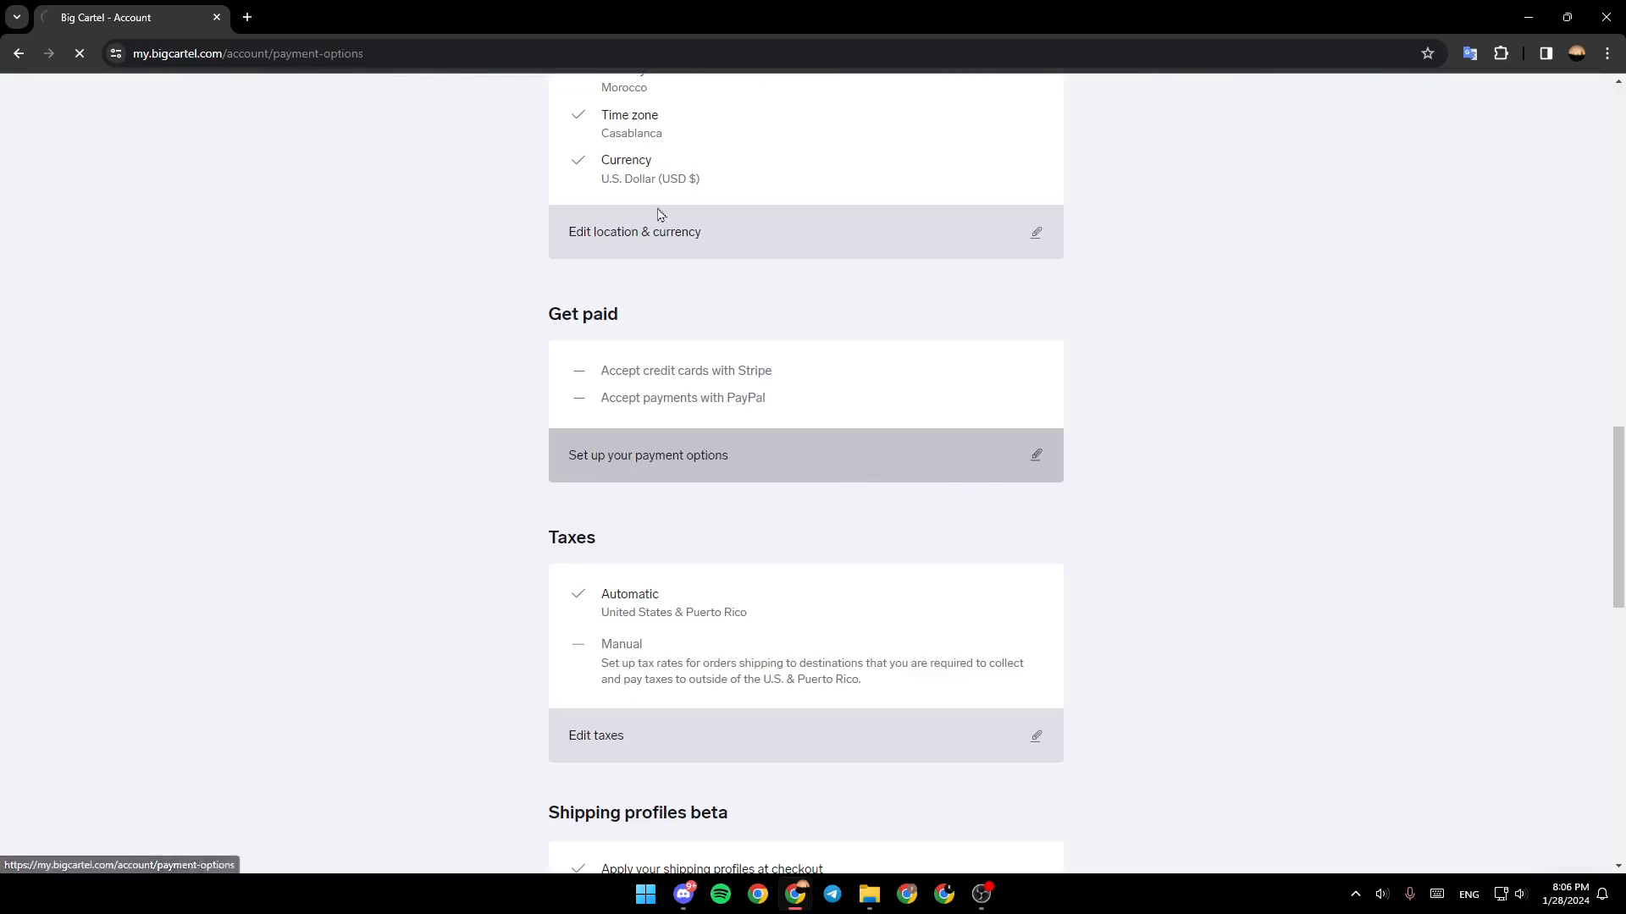
Step: Load the Get paid page showing Stripe unavailable in Morocco and a PayPal connect option
{"action": "left_click", "coordinate": [647, 453]}
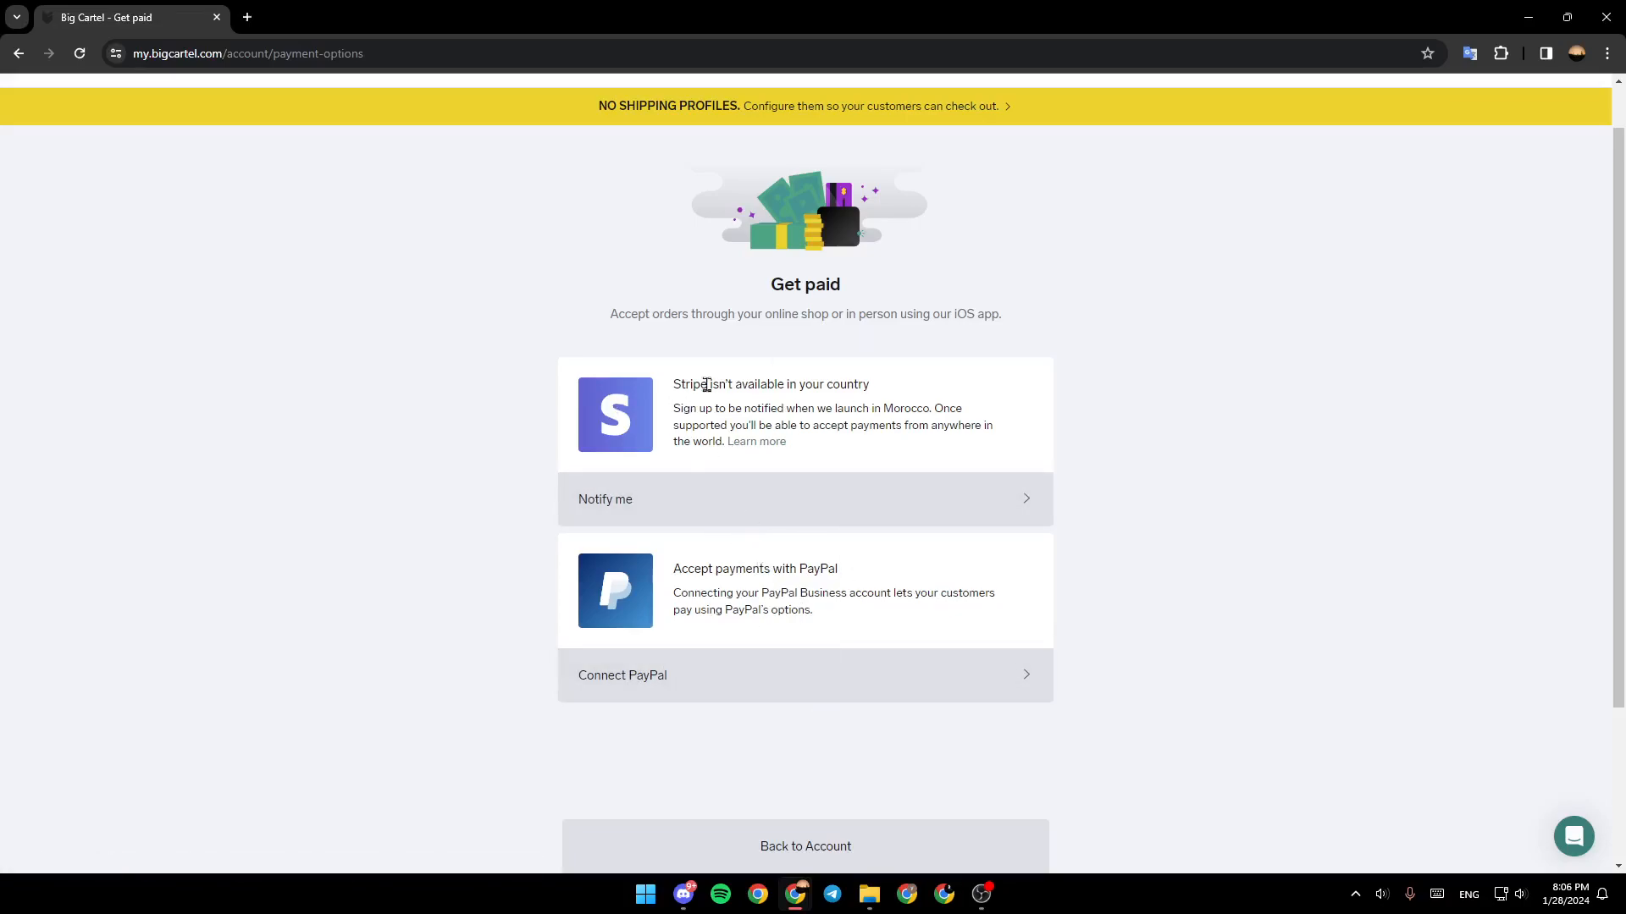
{"action": "mouse_move", "coordinate": [672, 387]}
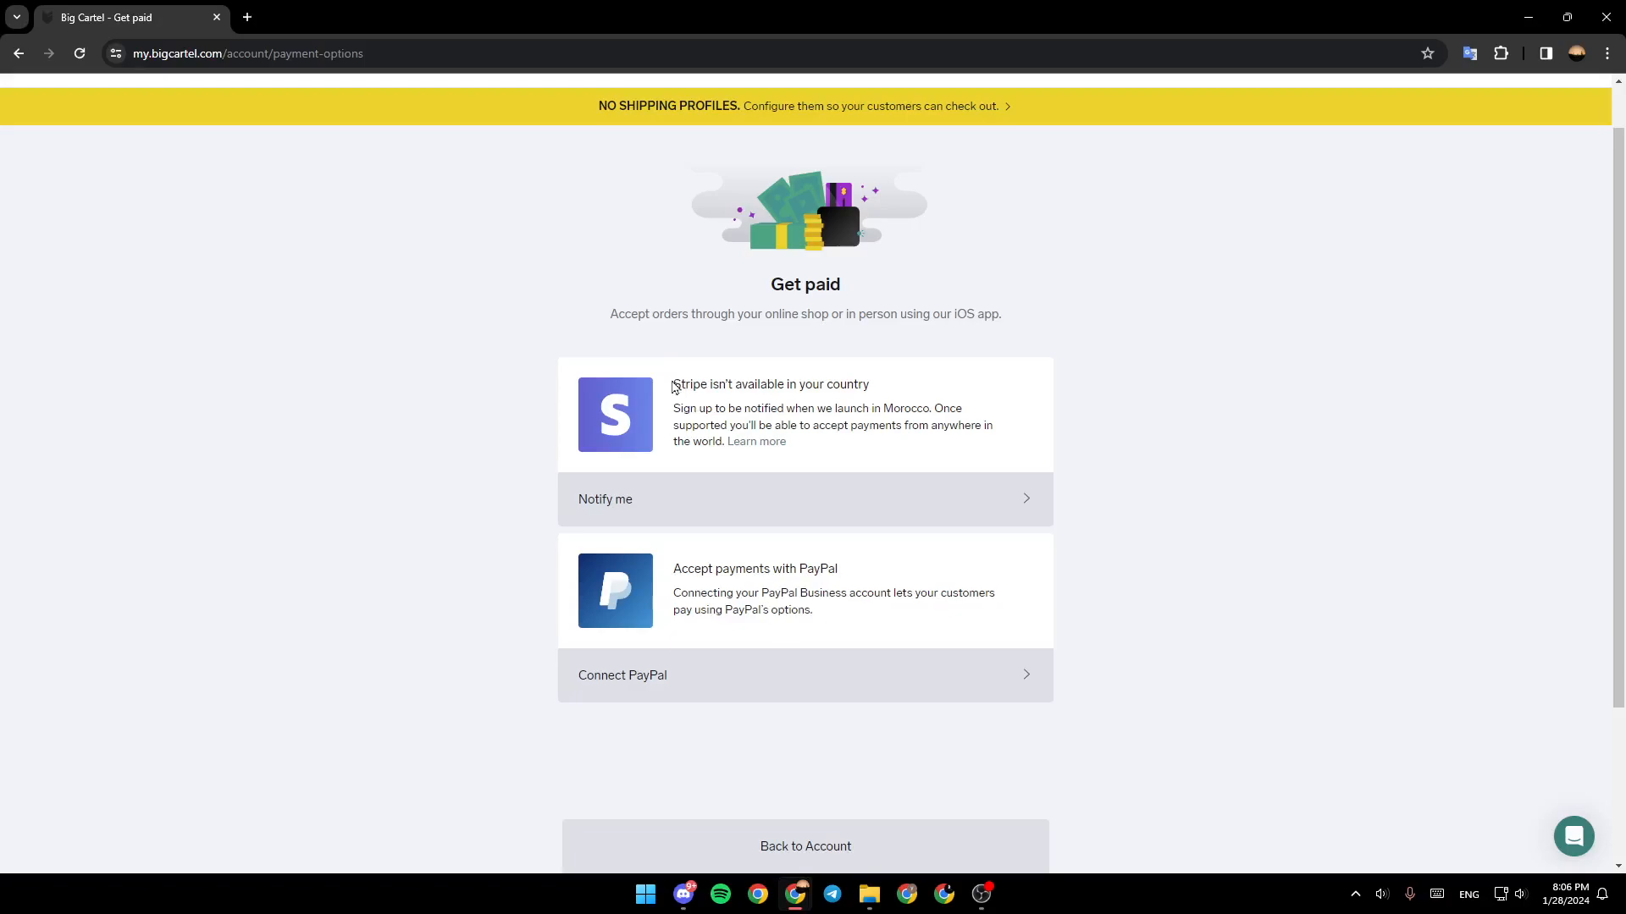
{"action": "double_click", "coordinate": [817, 568]}
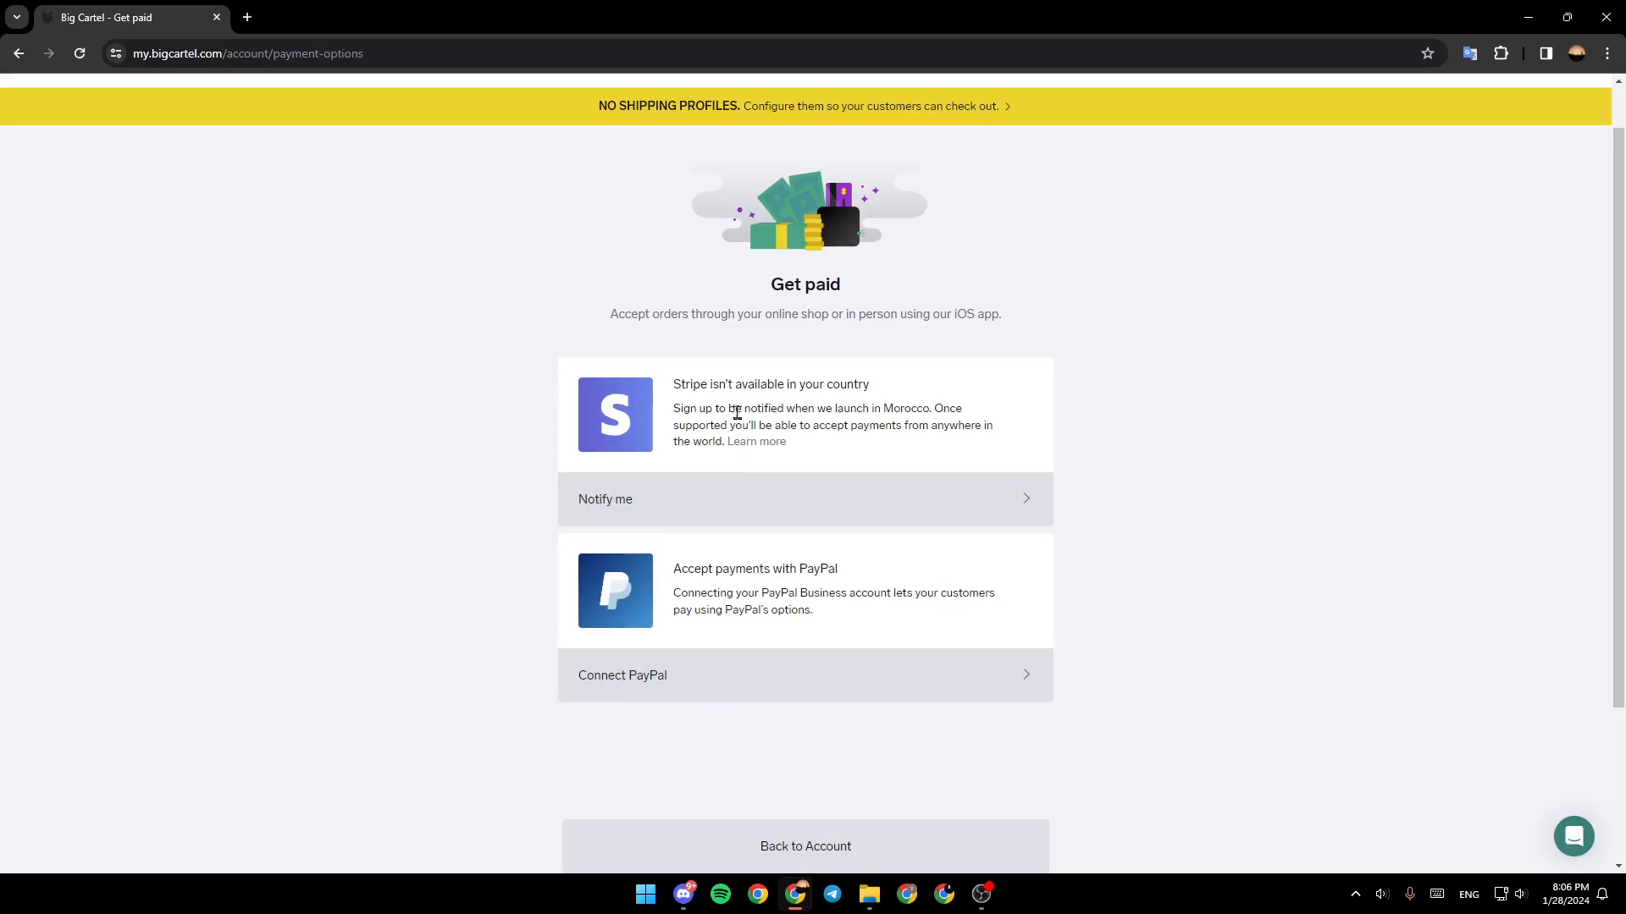
{"action": "mouse_move", "coordinate": [703, 467]}
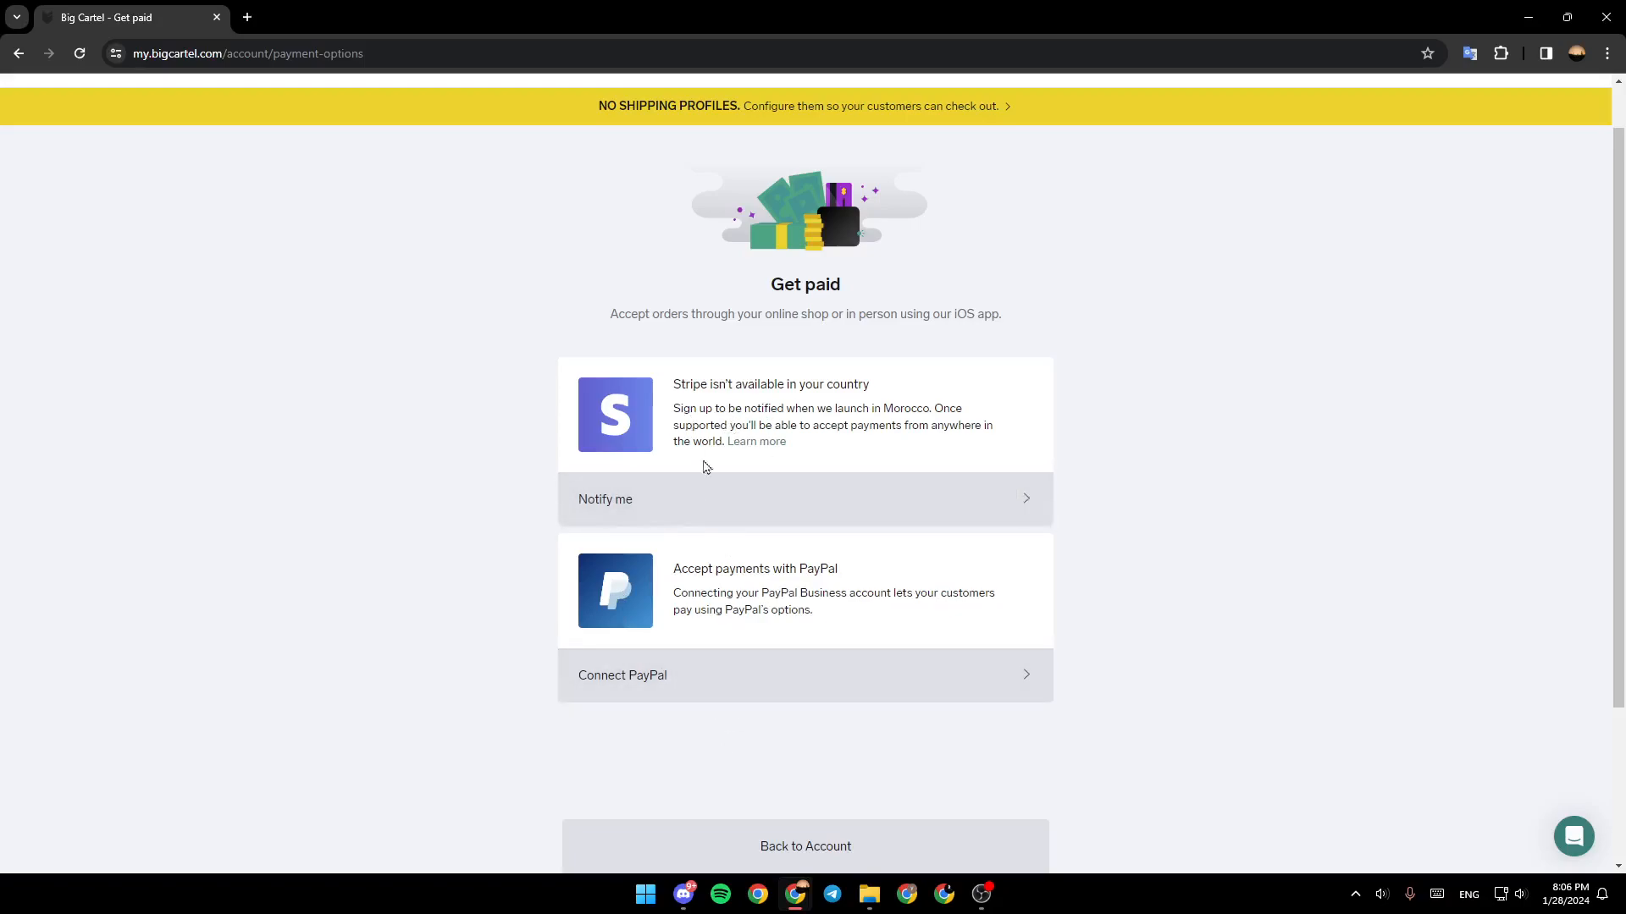
{"action": "mouse_move", "coordinate": [670, 387]}
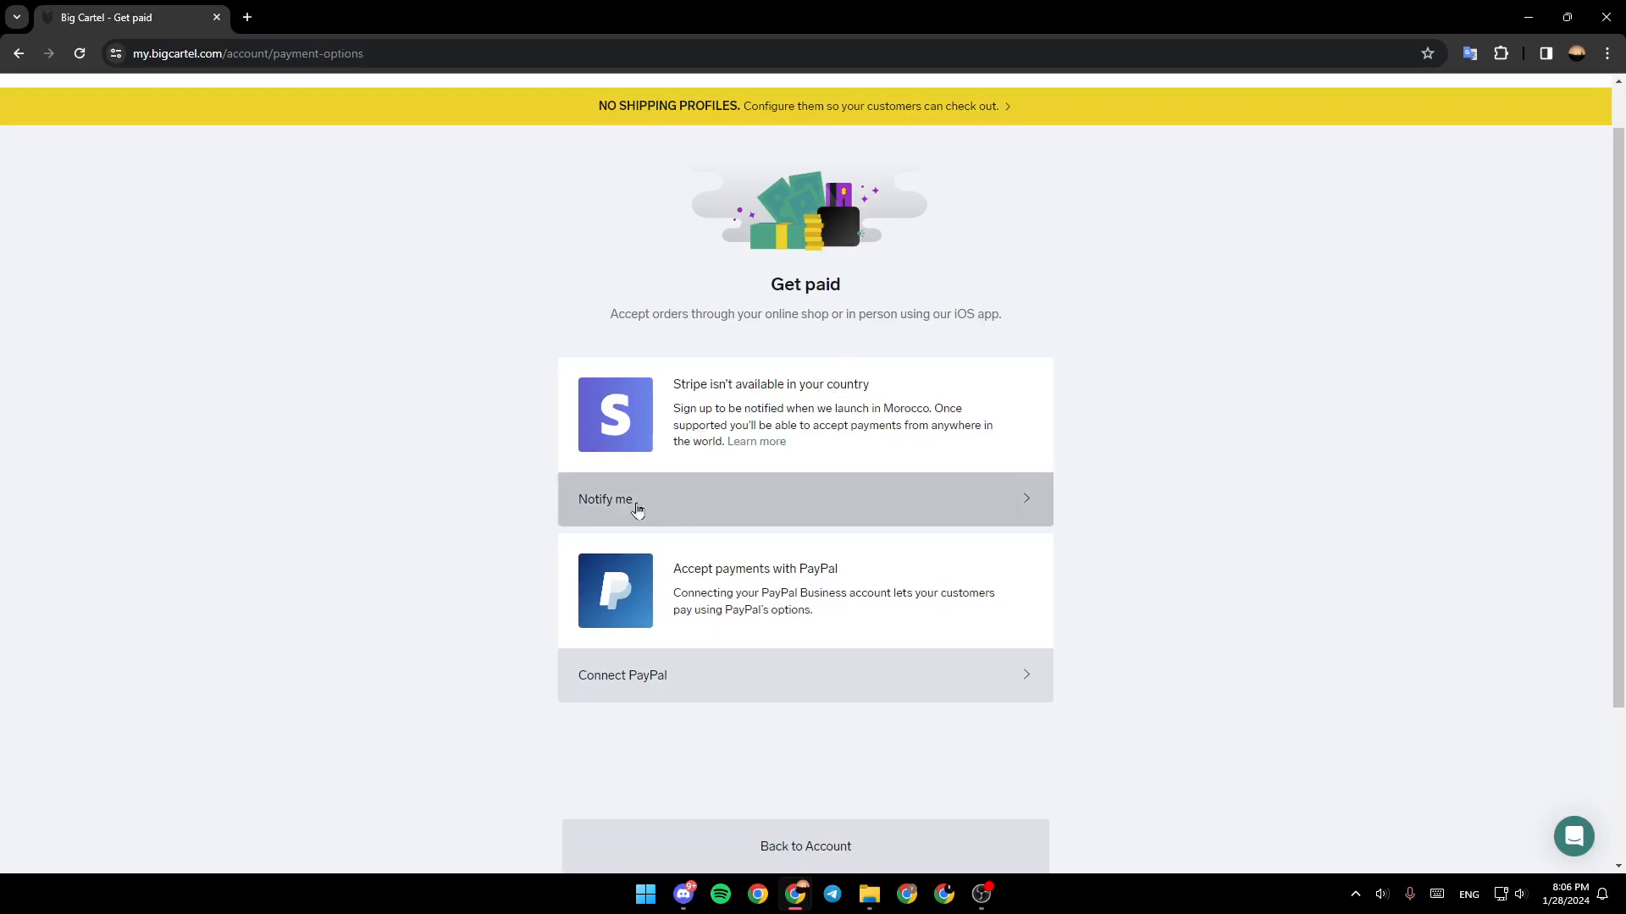
{"action": "mouse_move", "coordinate": [629, 517]}
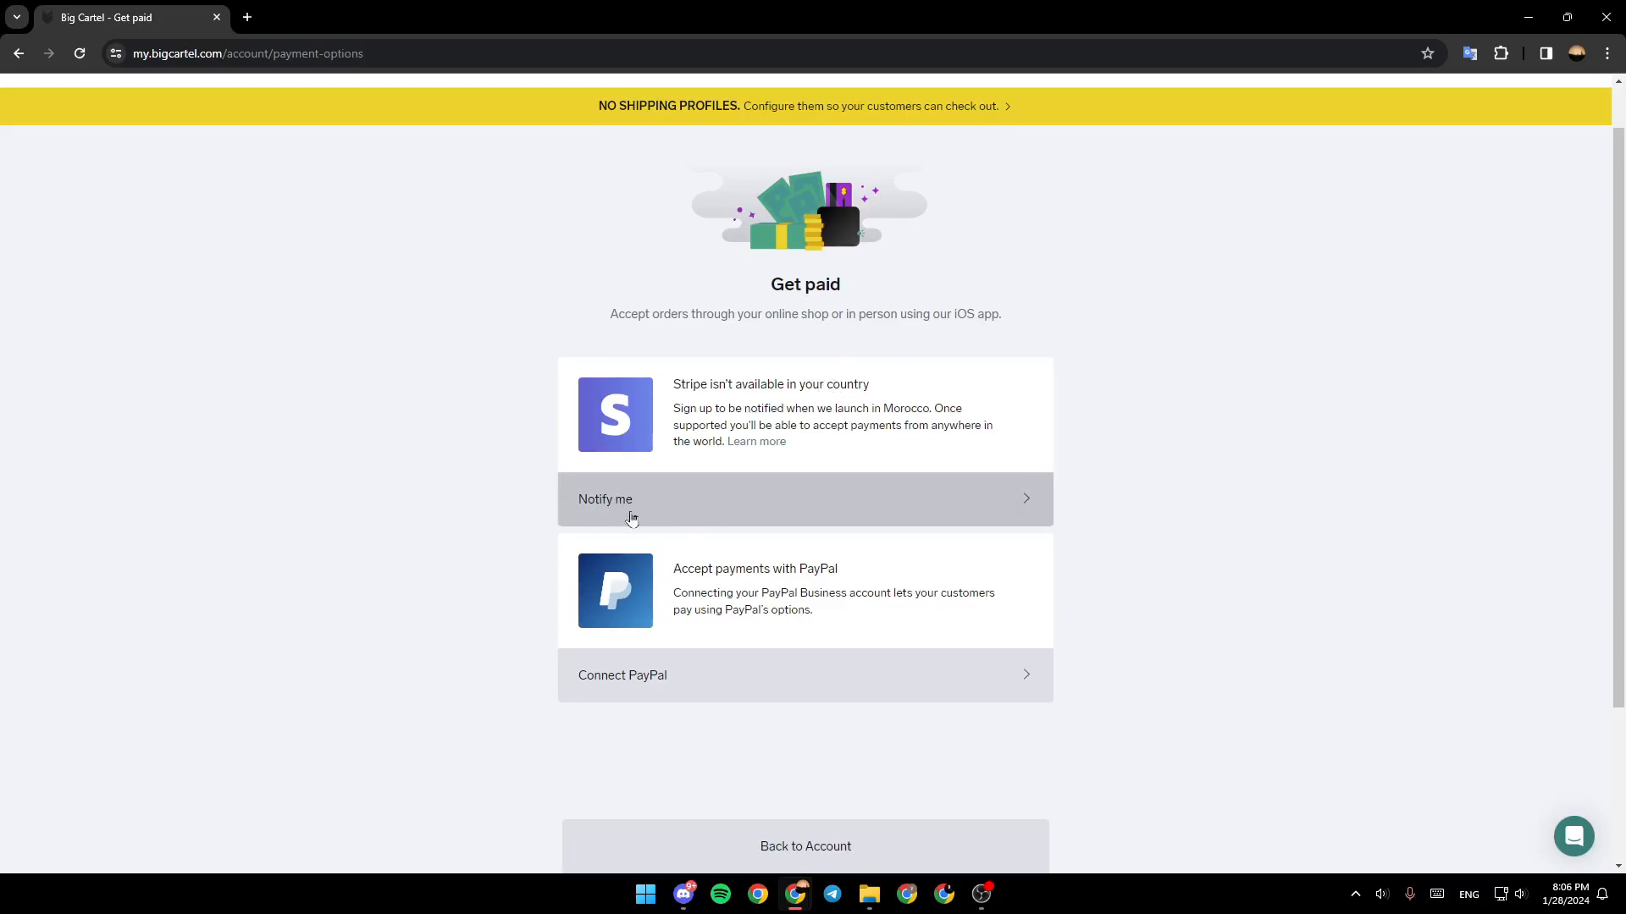
{"action": "mouse_move", "coordinate": [605, 521]}
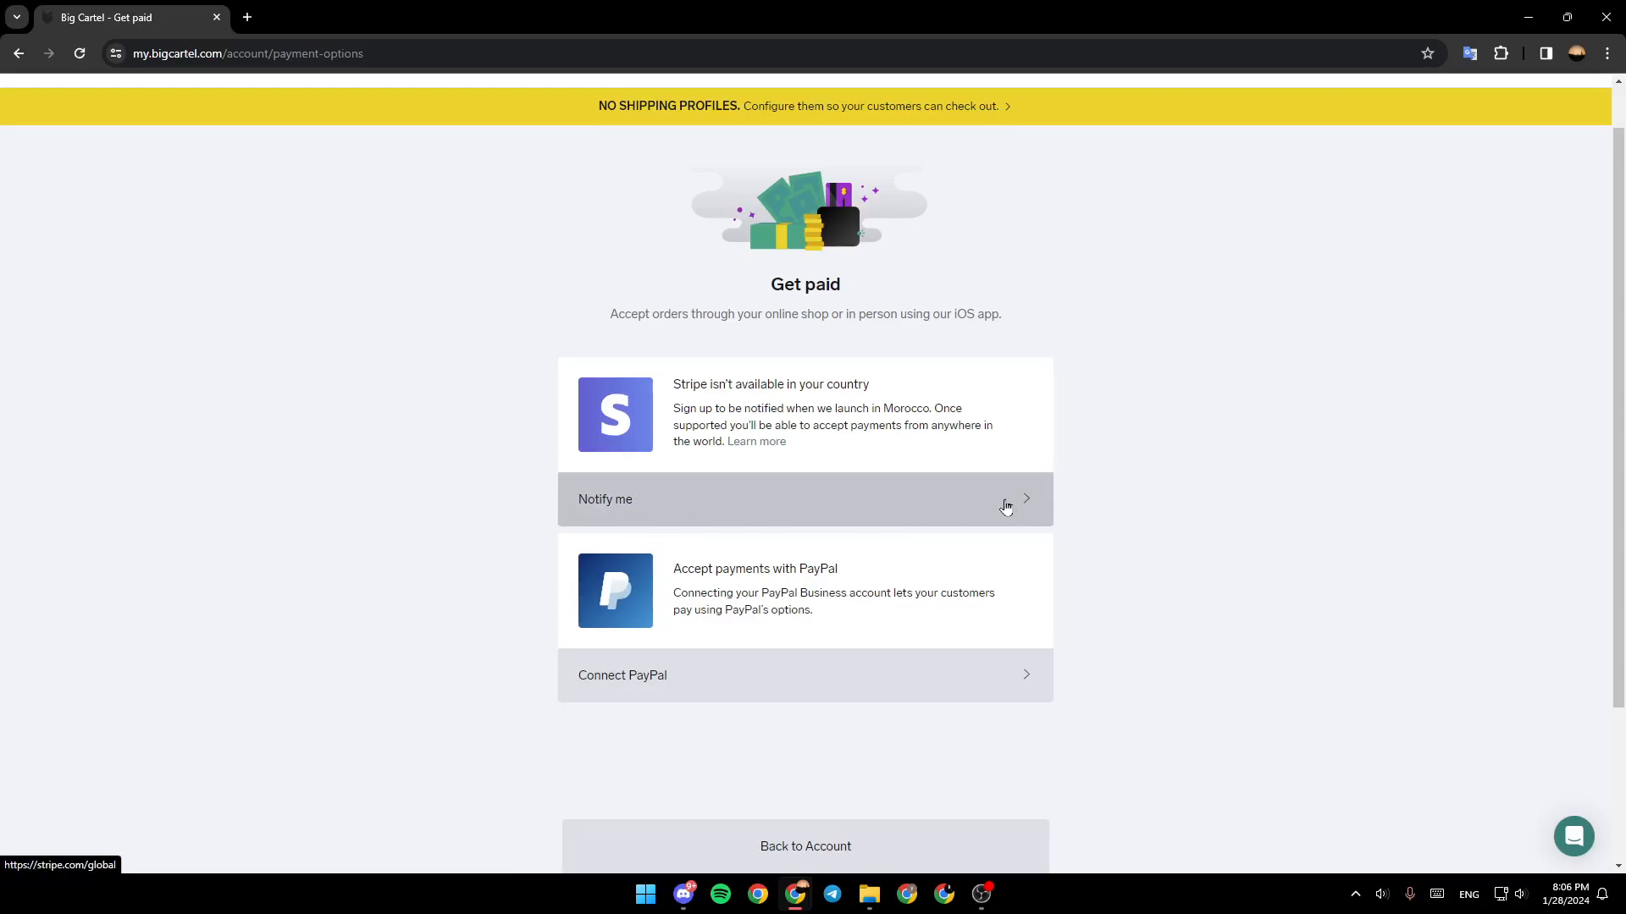
{"action": "mouse_move", "coordinate": [1062, 281]}
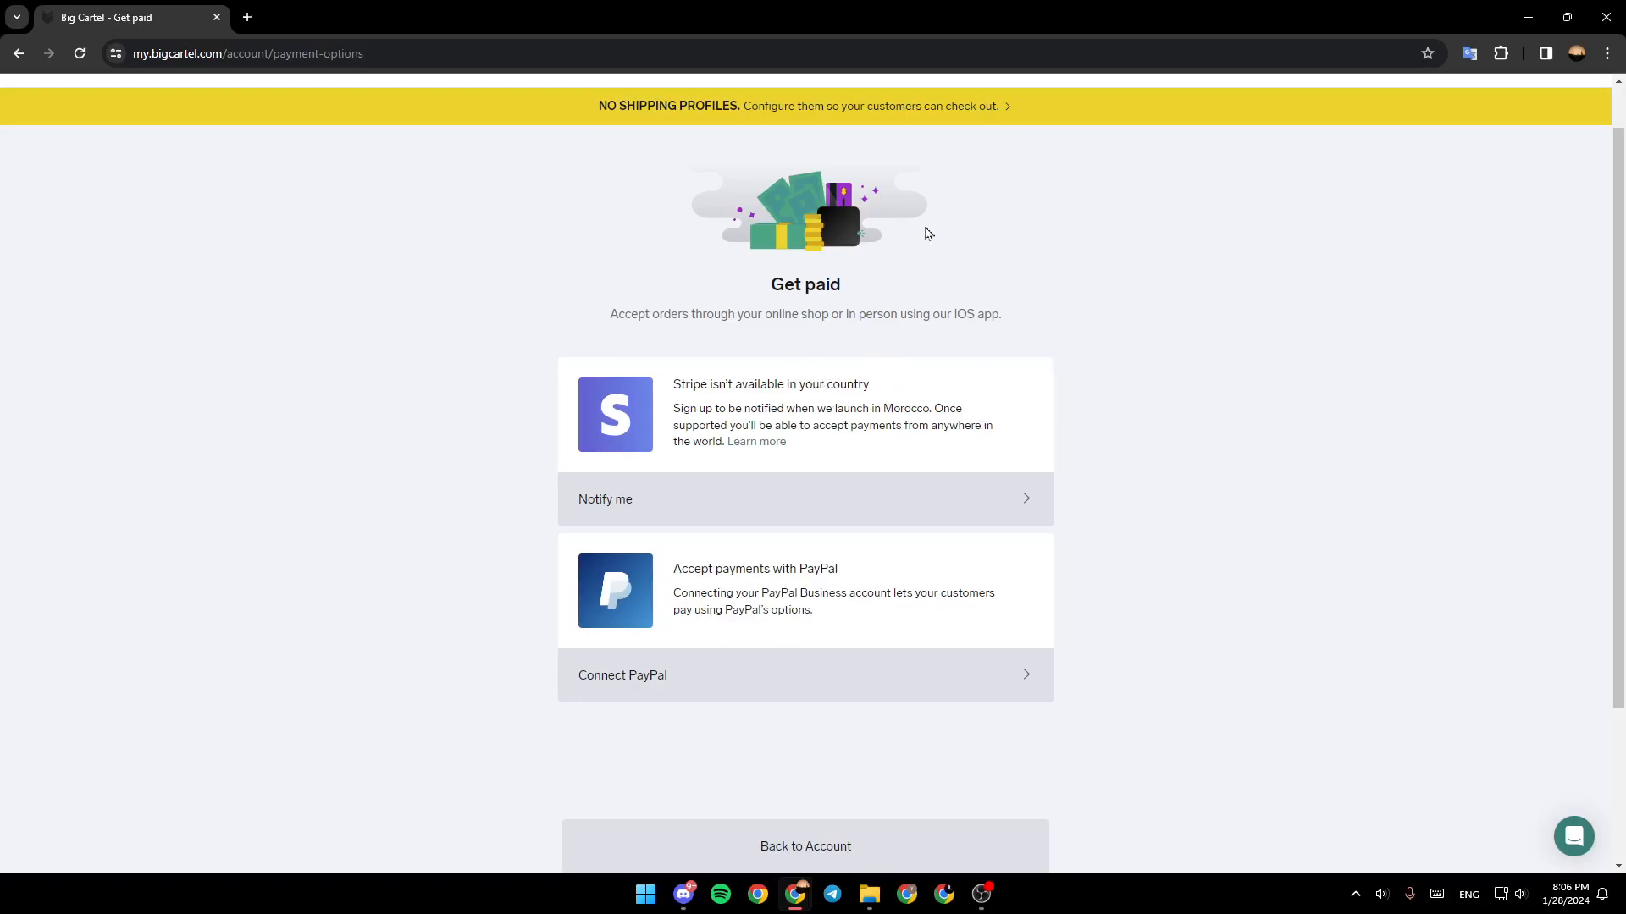
{"action": "mouse_move", "coordinate": [1059, 425]}
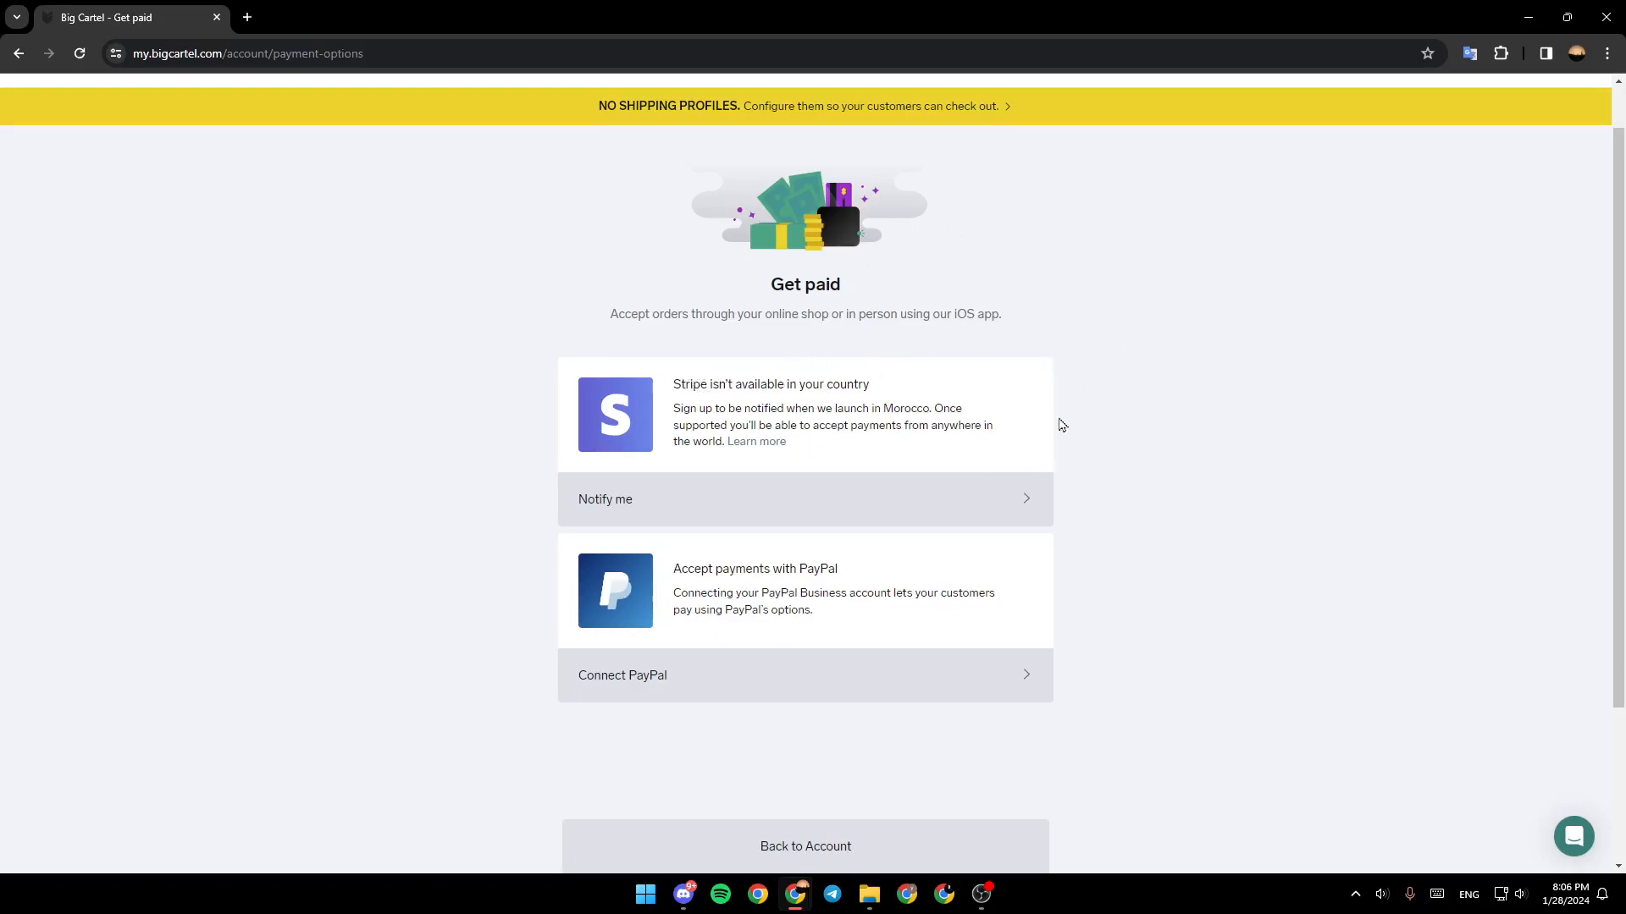
{"action": "mouse_move", "coordinate": [551, 430]}
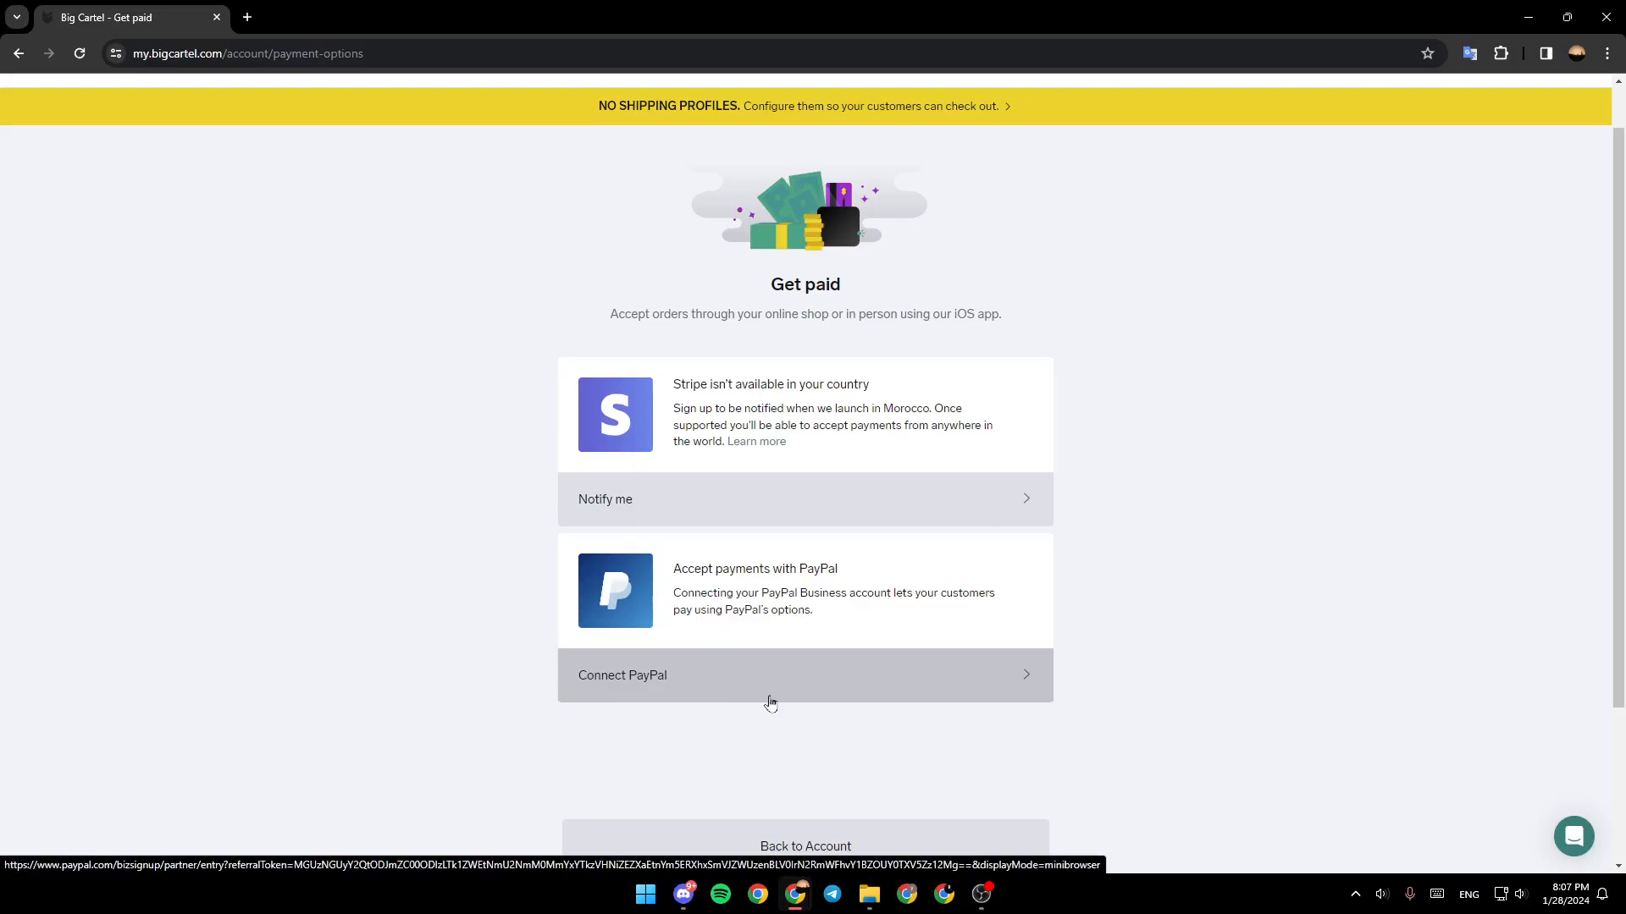
{"action": "left_click", "coordinate": [622, 675]}
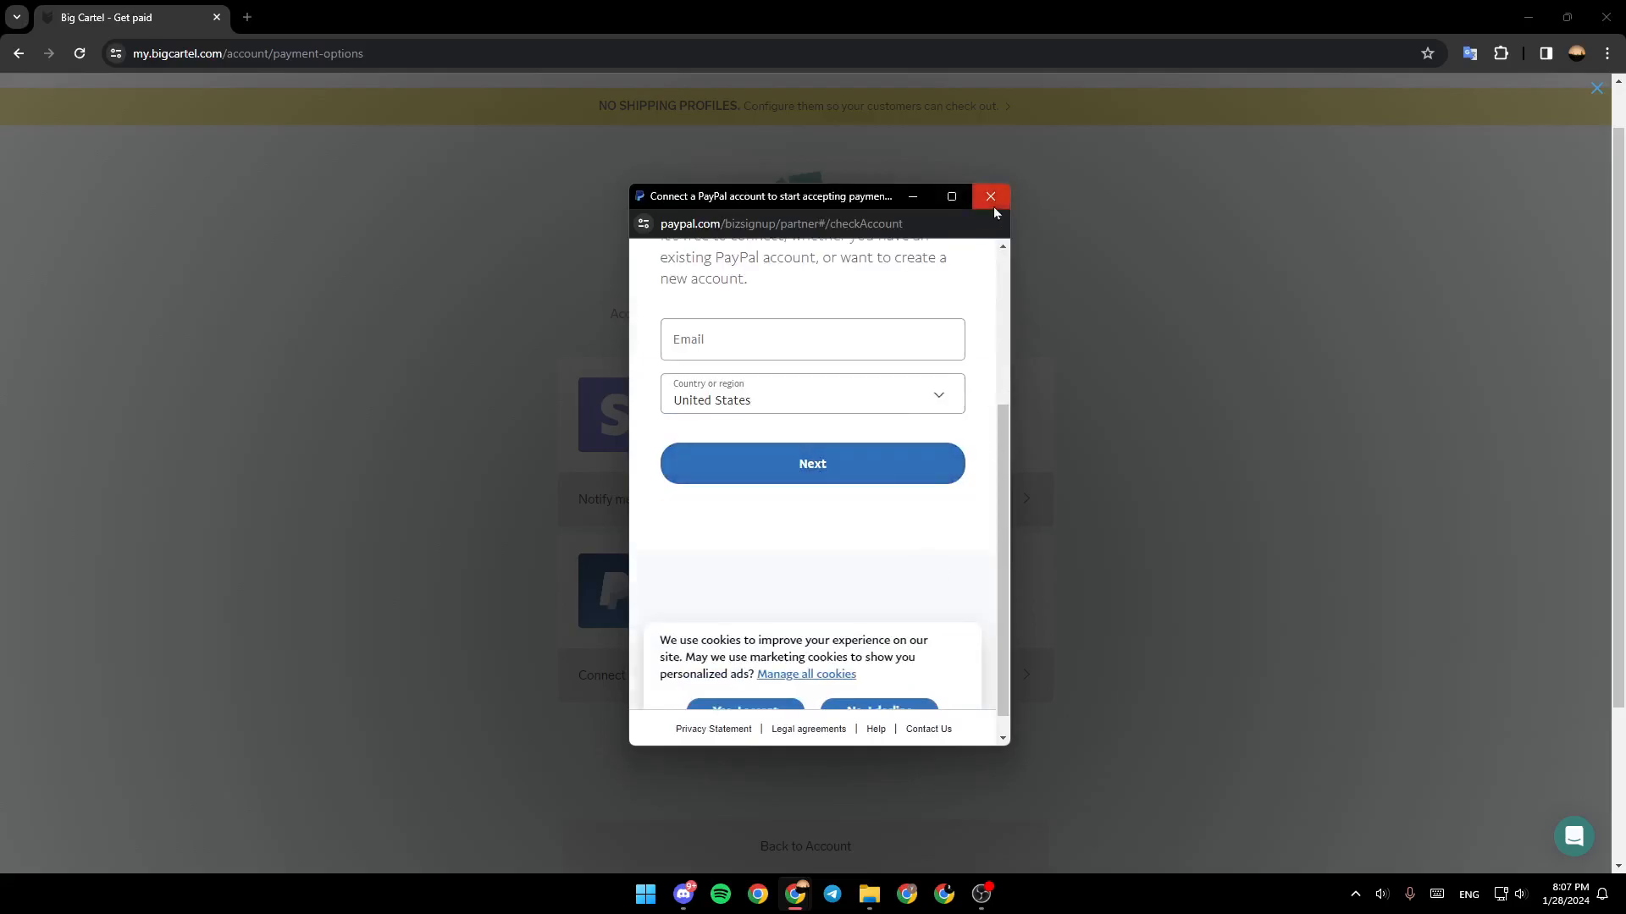
{"action": "left_click", "coordinate": [989, 198]}
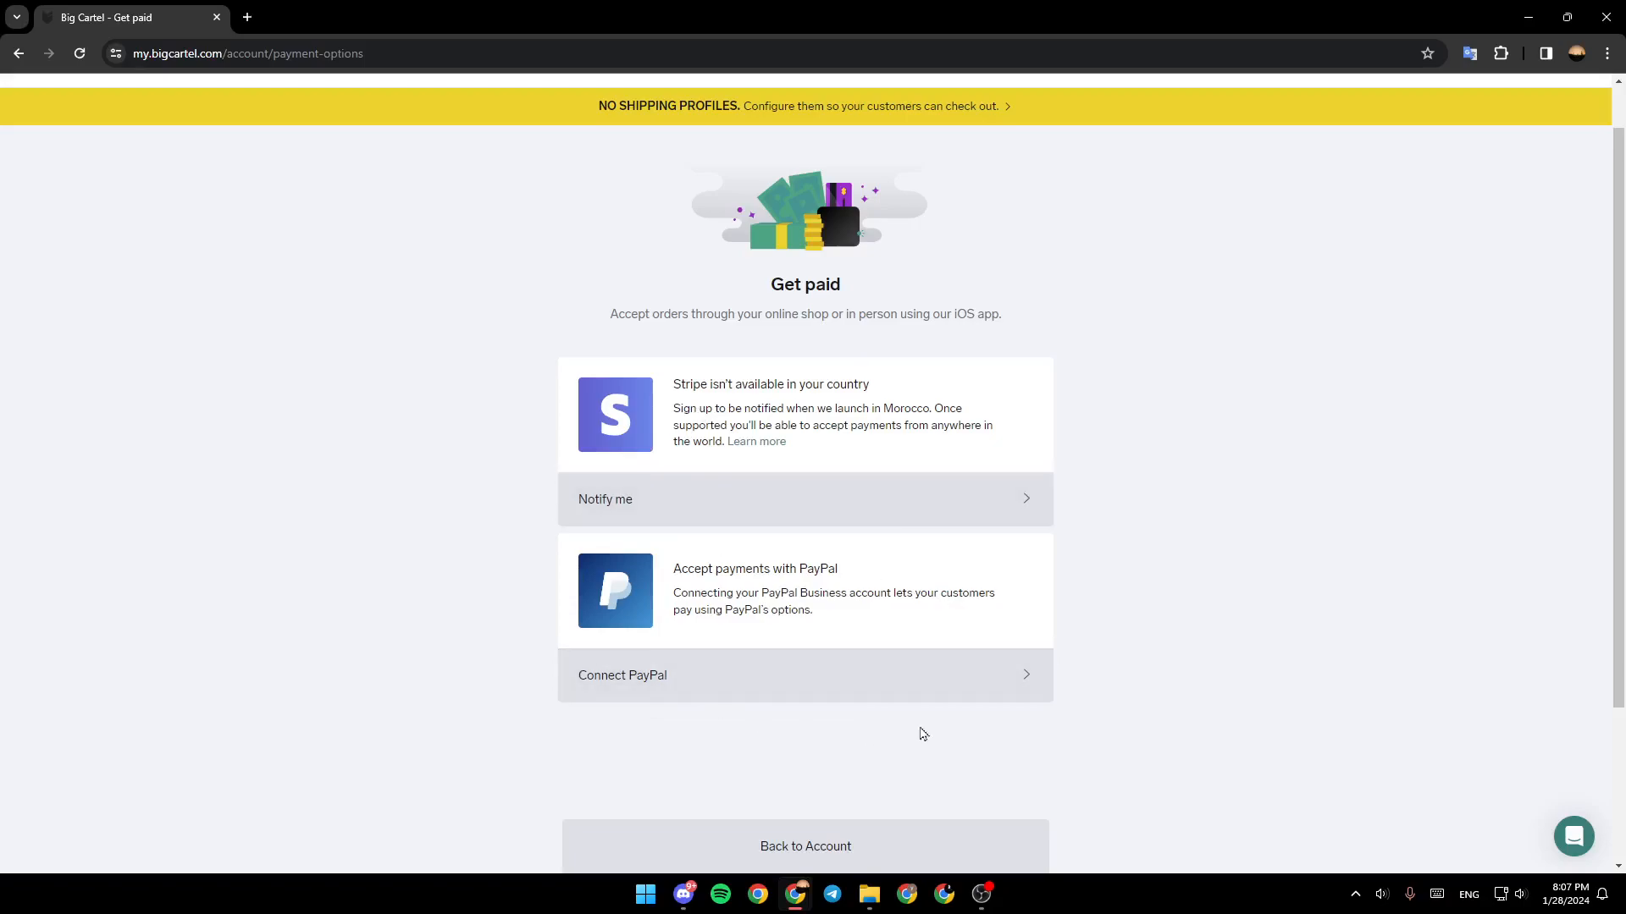
{"action": "scroll", "scroll_direction": "down", "scroll_amount": 3}
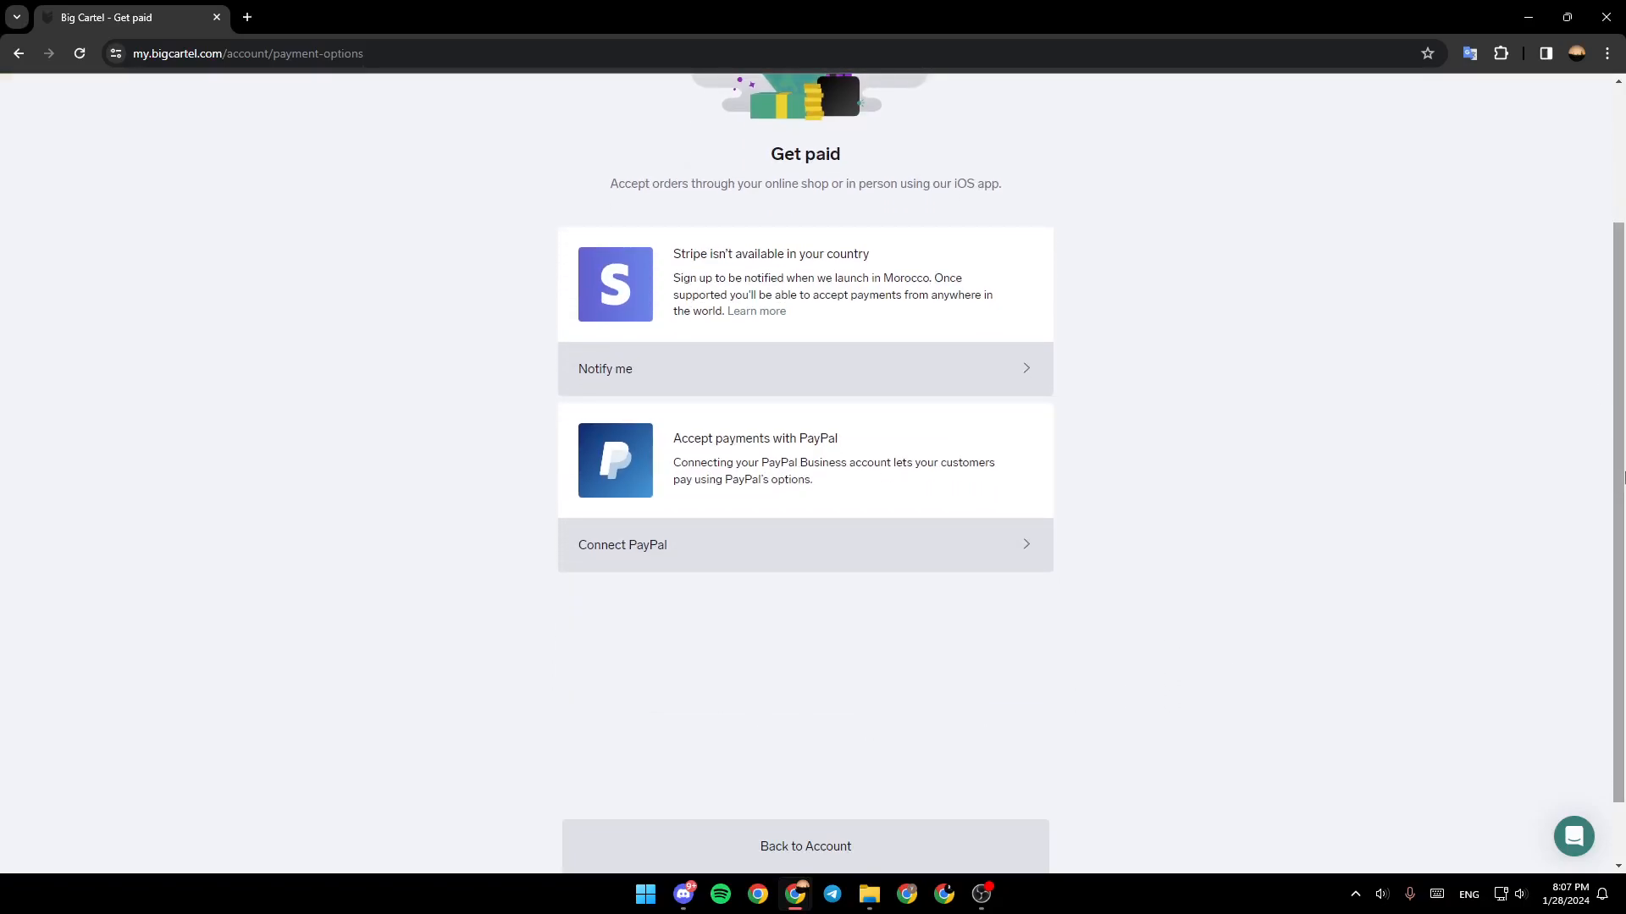
{"action": "scroll", "scroll_direction": "up", "scroll_amount": 3}
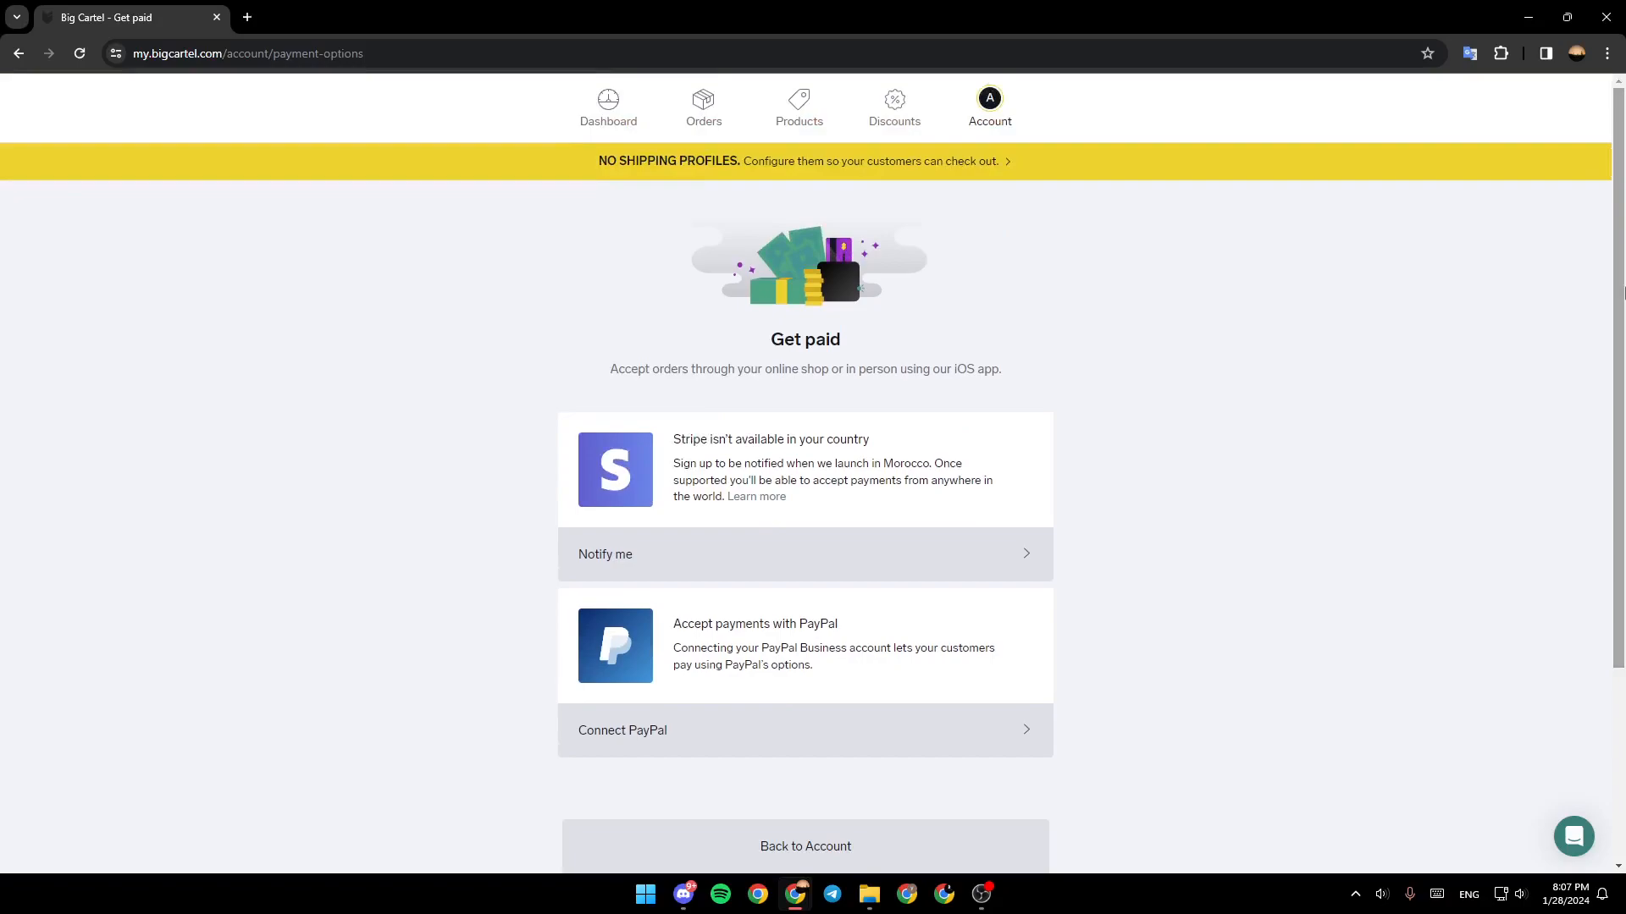